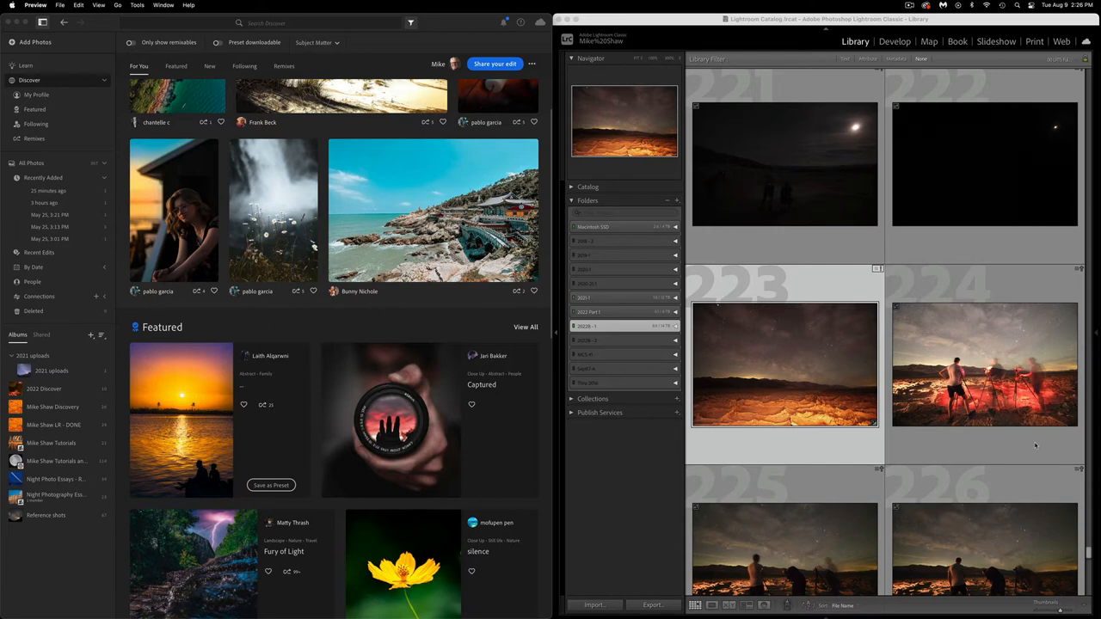
{"action": "mouse_move", "coordinate": [842, 184]}
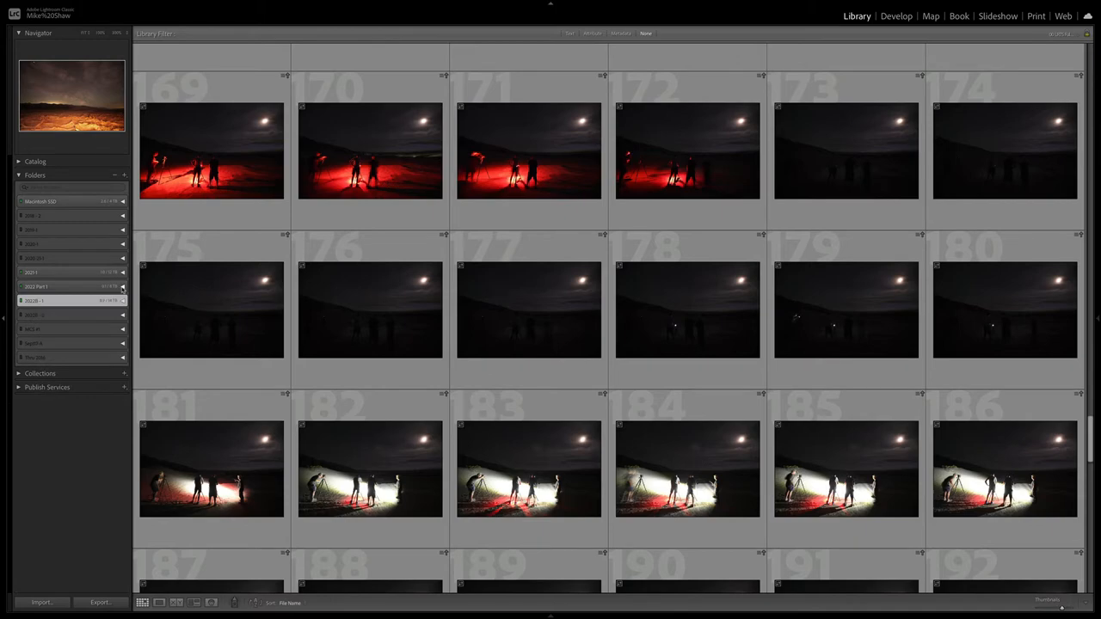
Choose a desert night-sky Milky Way photo from the Library grid and open it in Develop.
{"action": "left_click", "coordinate": [210, 310]}
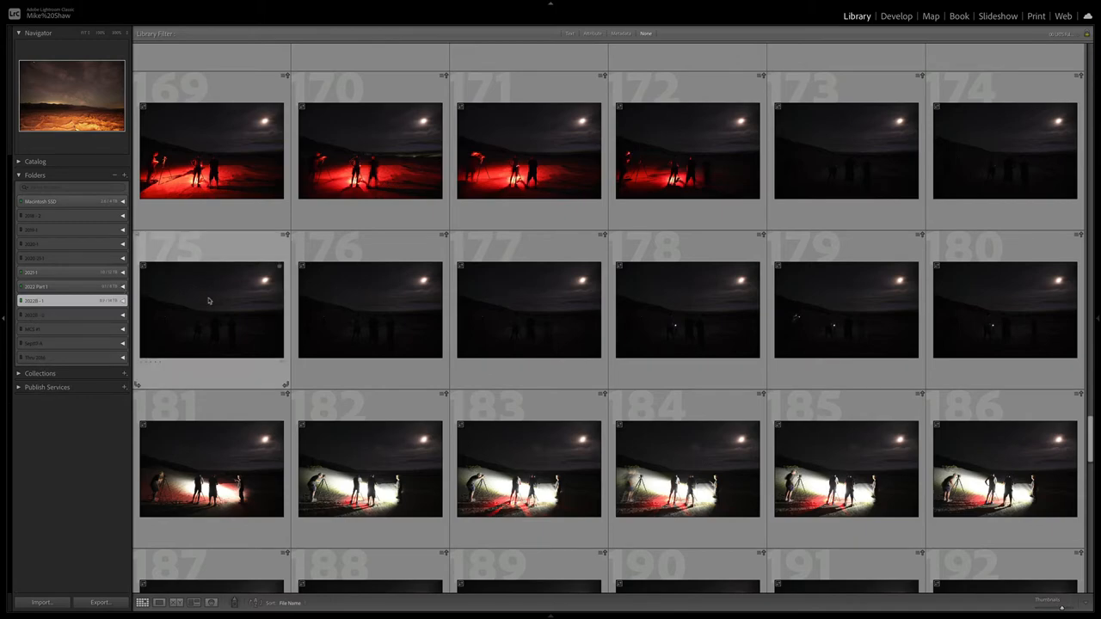
{"action": "scroll", "scroll_direction": "down", "scroll_amount": 3}
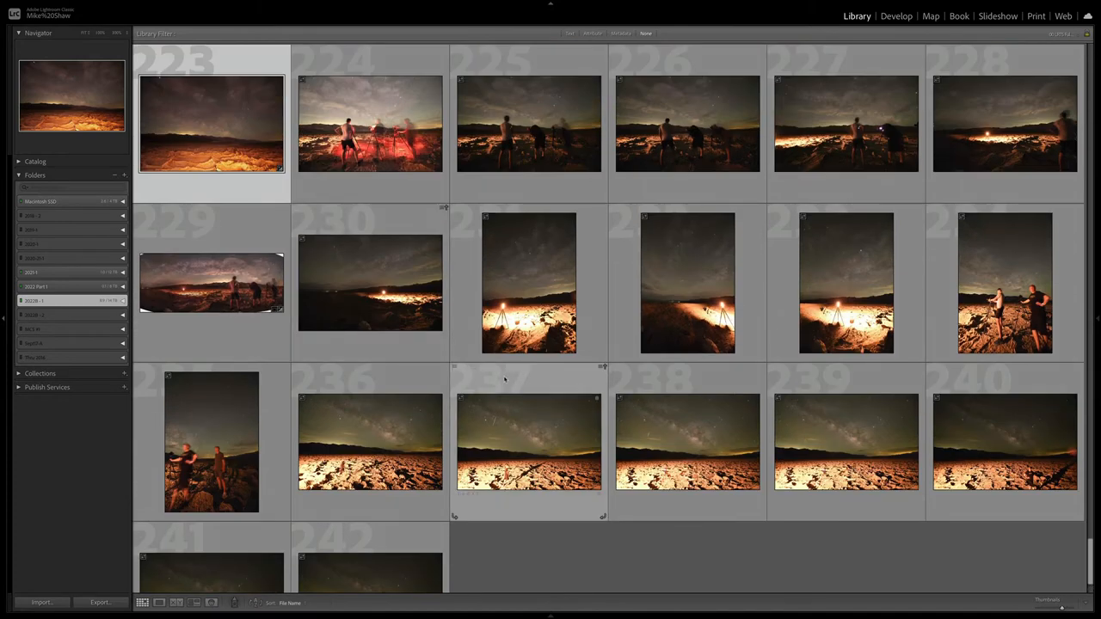
{"action": "left_click", "coordinate": [528, 442]}
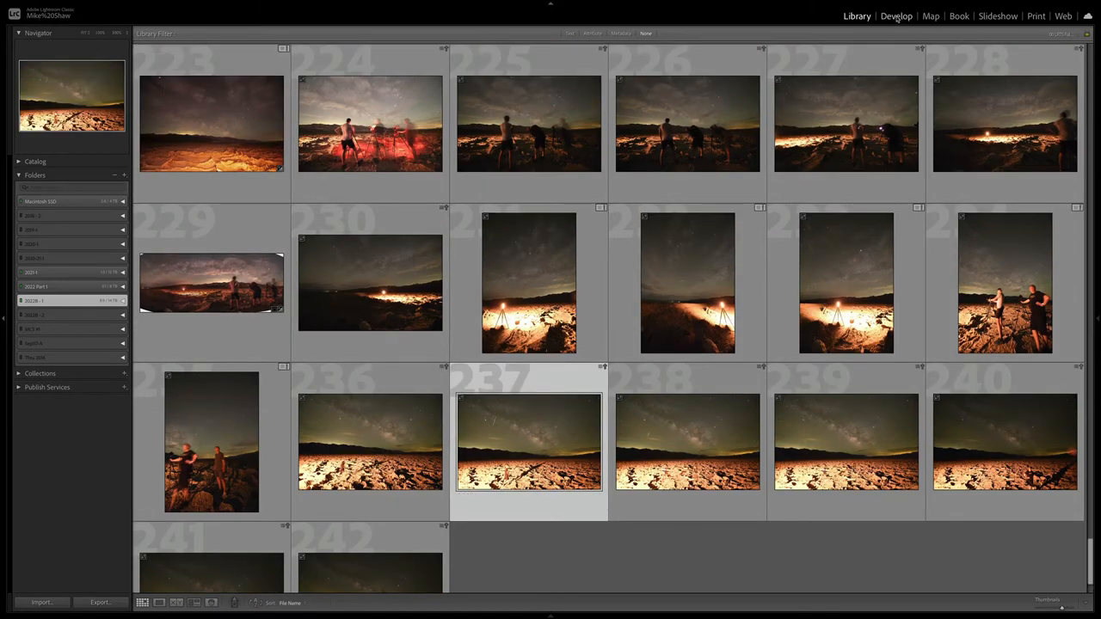
{"action": "left_click", "coordinate": [896, 15]}
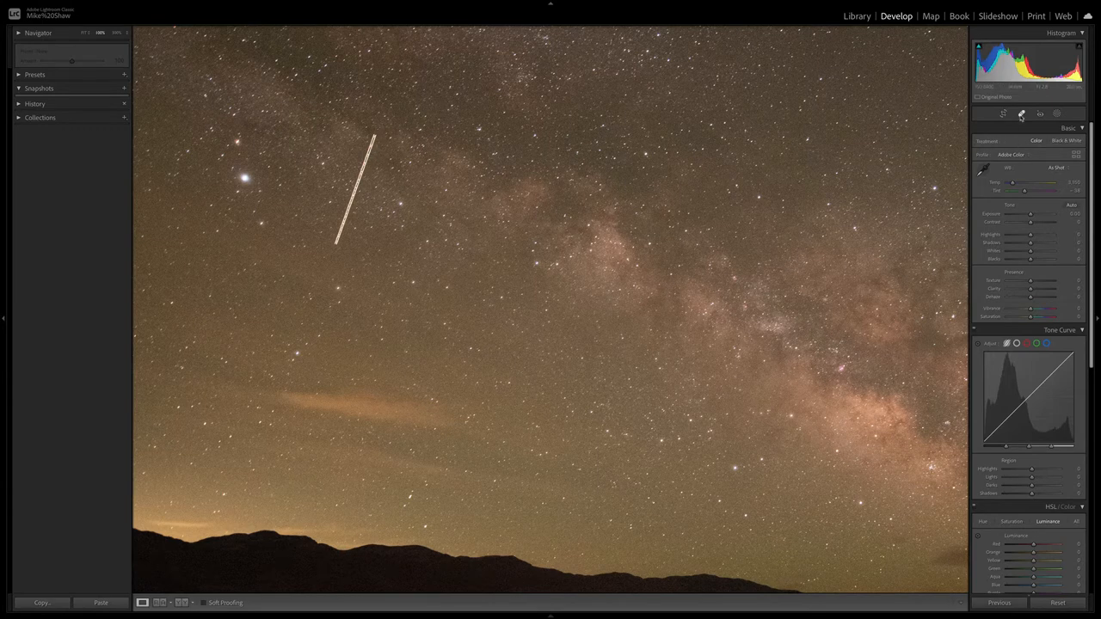
View another night photo in Develop, then return to the Library grid of desert shots.
{"action": "left_click", "coordinate": [1022, 113]}
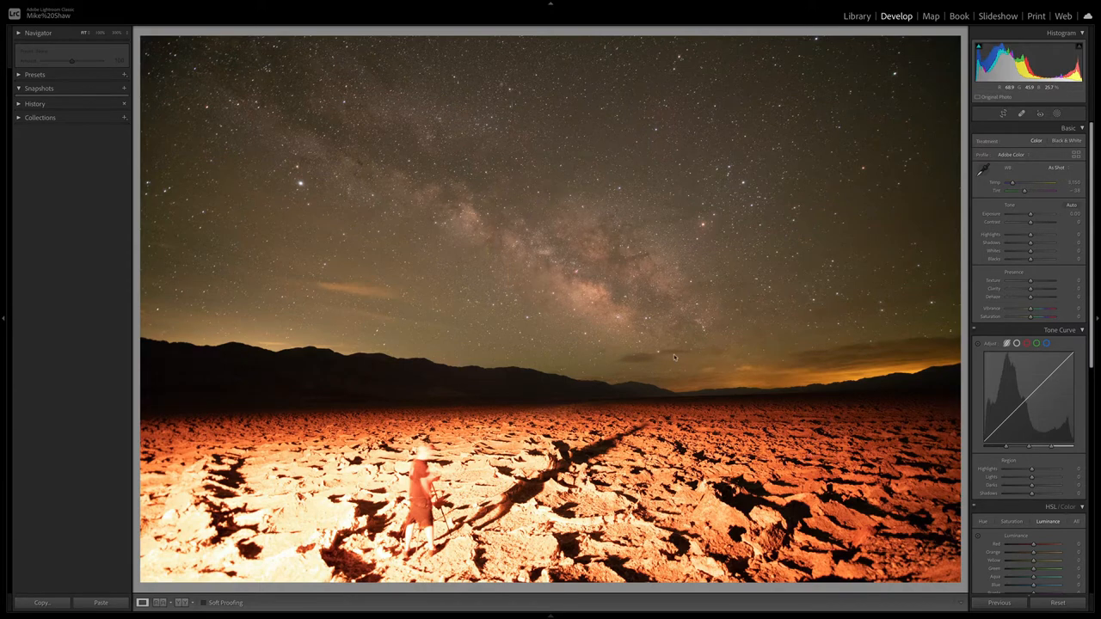
{"action": "left_click", "coordinate": [856, 15]}
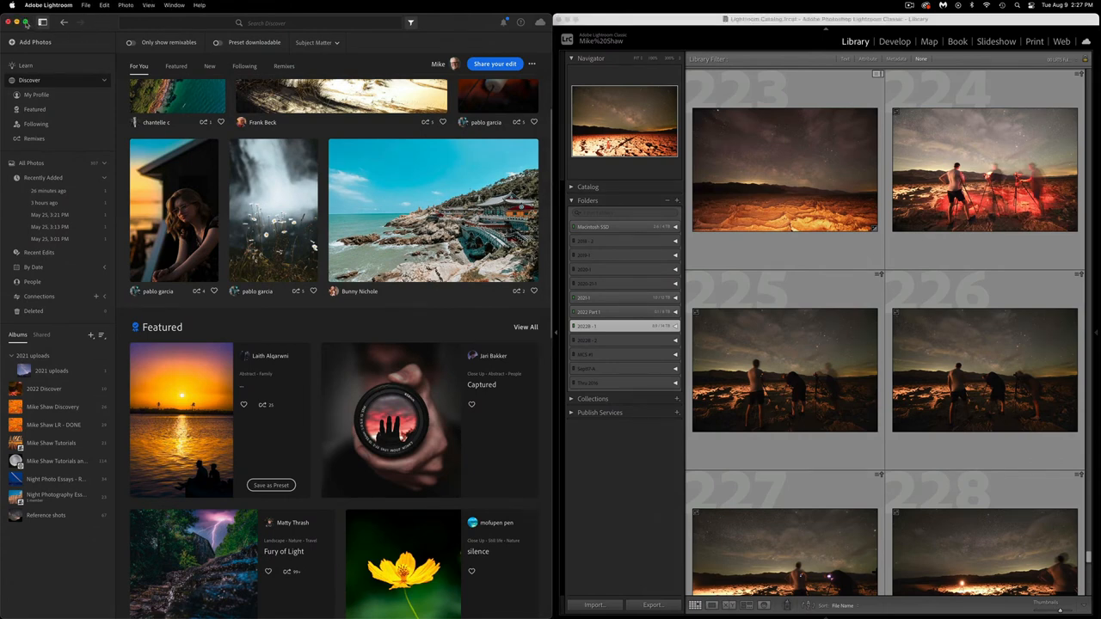
Bring the Lightroom cloud app window forward over Lightroom Classic.
{"action": "left_click", "coordinate": [26, 22]}
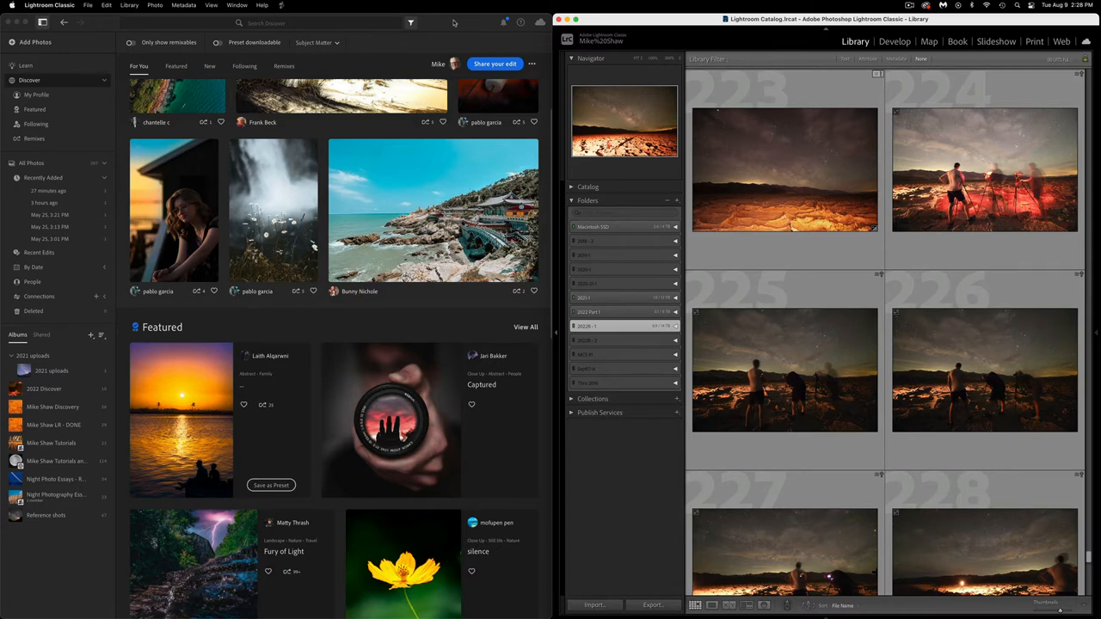
{"action": "mouse_move", "coordinate": [457, 23]}
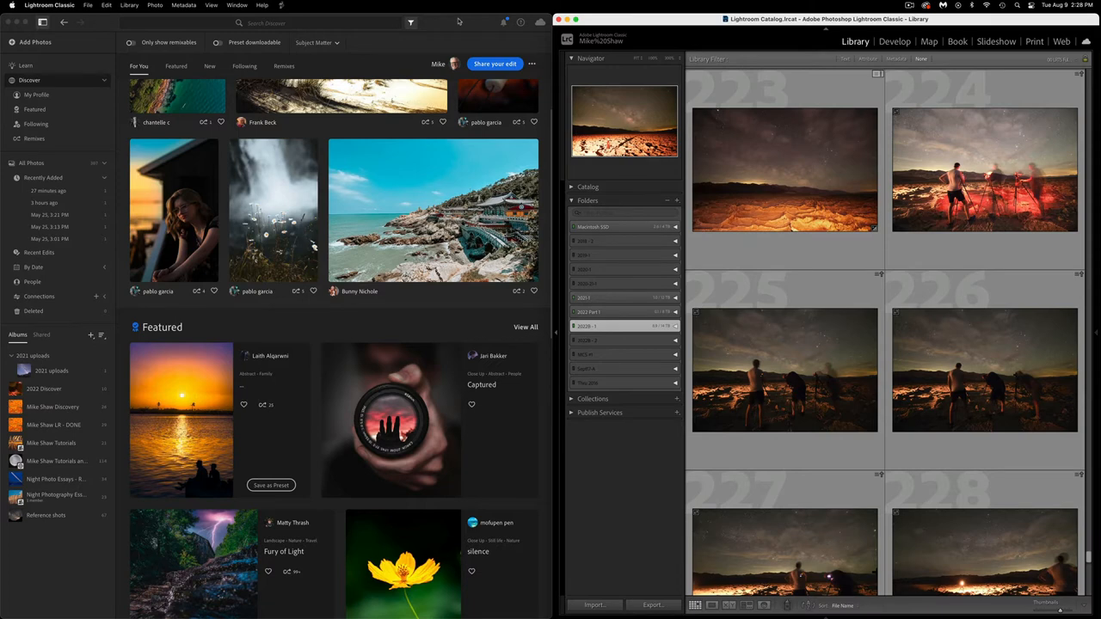
{"action": "mouse_move", "coordinate": [457, 20]}
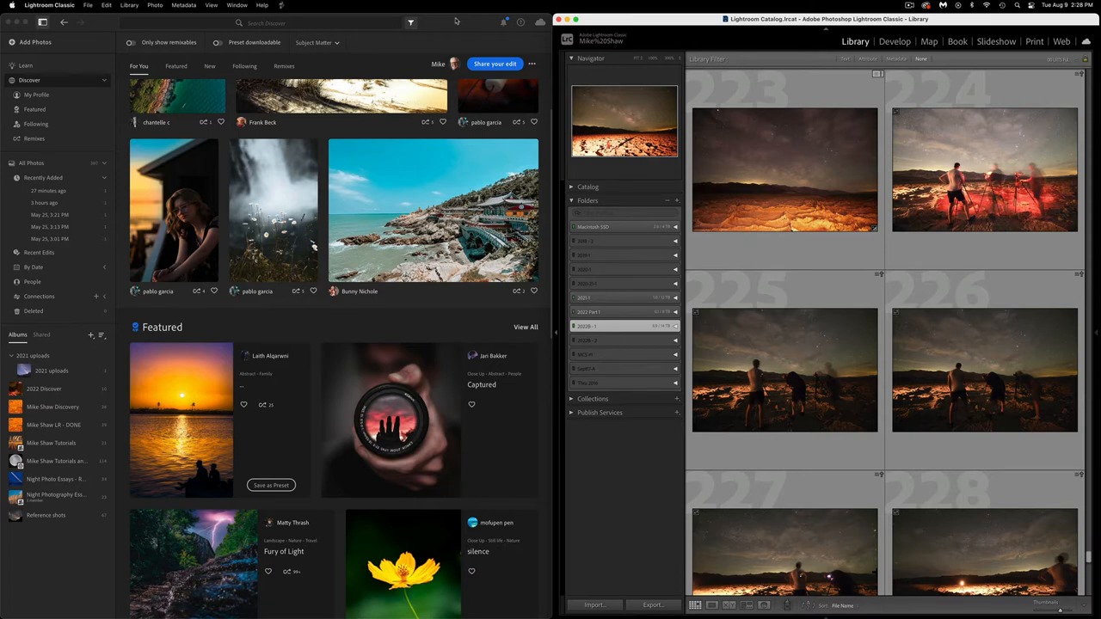
{"action": "mouse_move", "coordinate": [457, 24]}
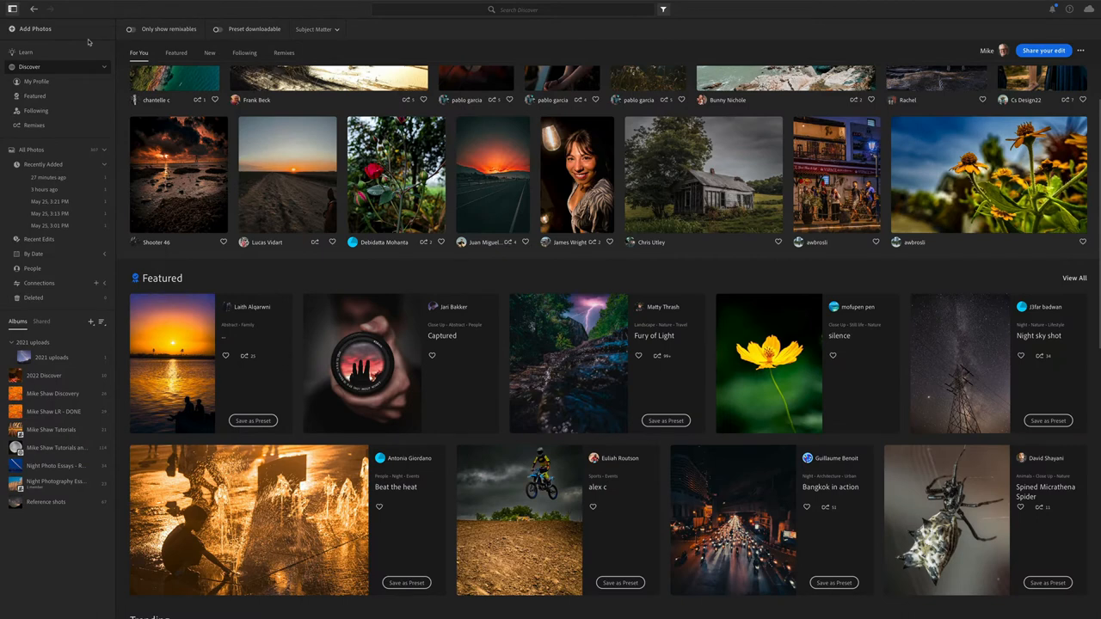
{"action": "mouse_move", "coordinate": [72, 41]}
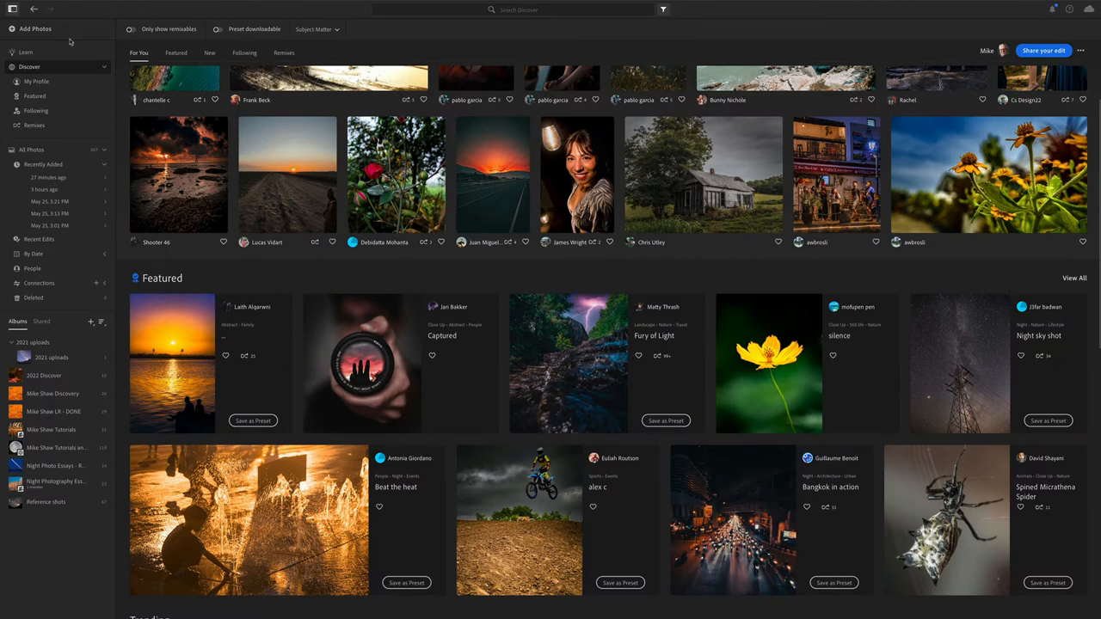
{"action": "mouse_move", "coordinate": [74, 72]}
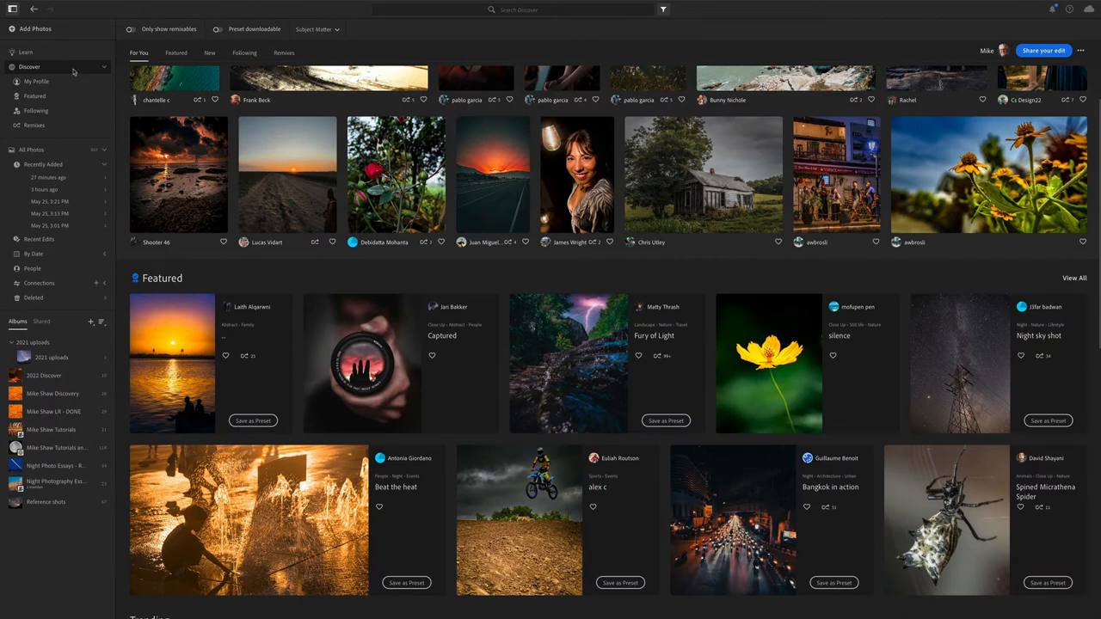
{"action": "mouse_move", "coordinate": [670, 203]}
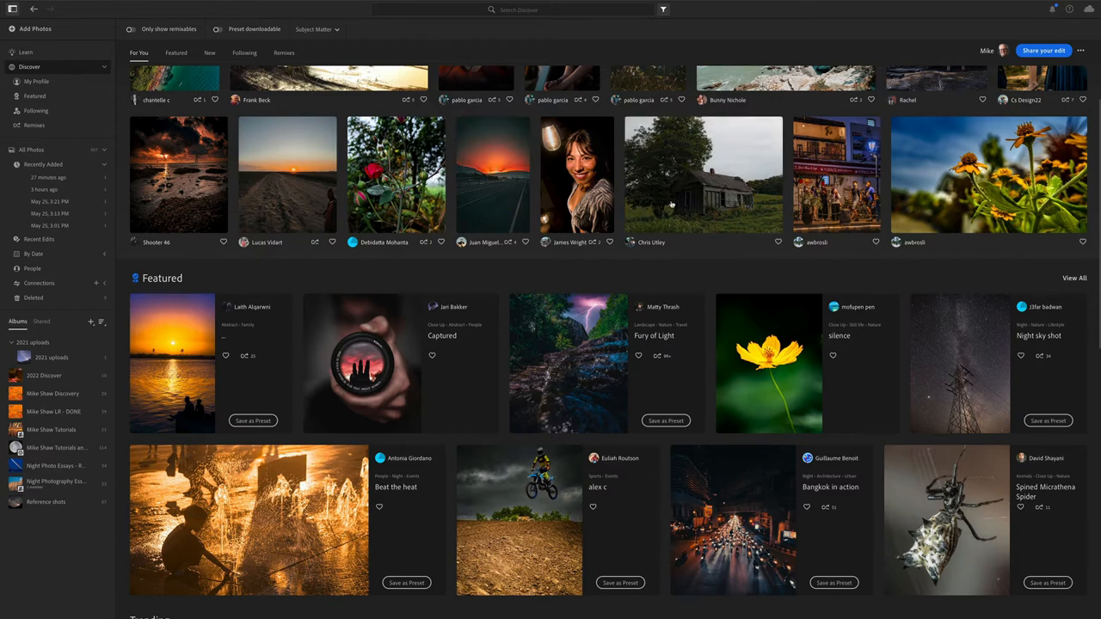
{"action": "scroll", "scroll_direction": "down", "scroll_amount": 3}
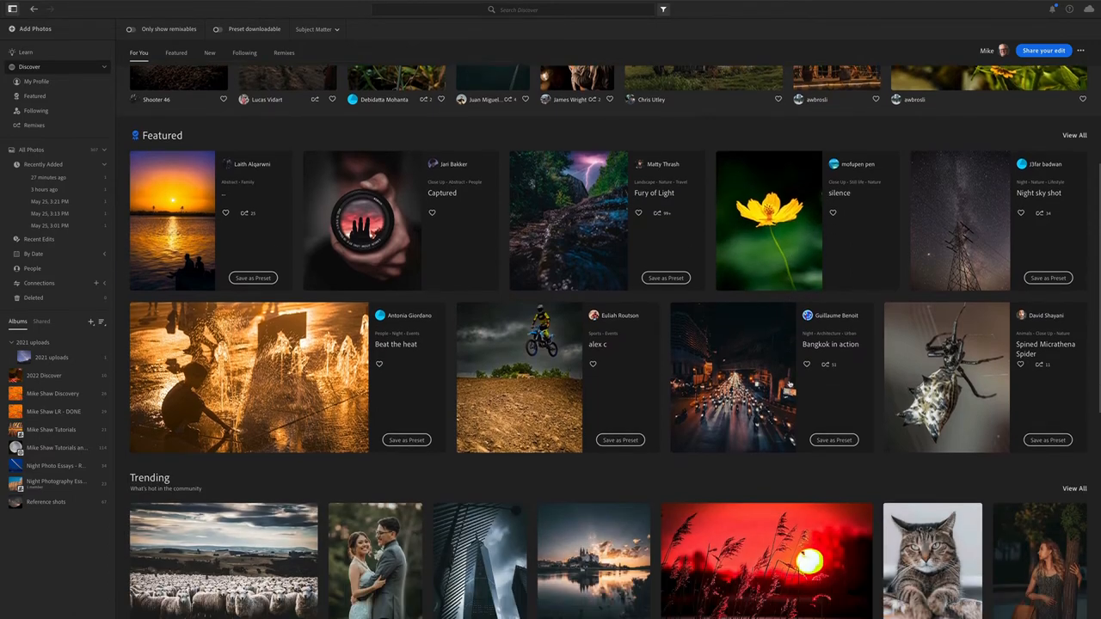
{"action": "scroll", "scroll_direction": "down", "scroll_amount": 3}
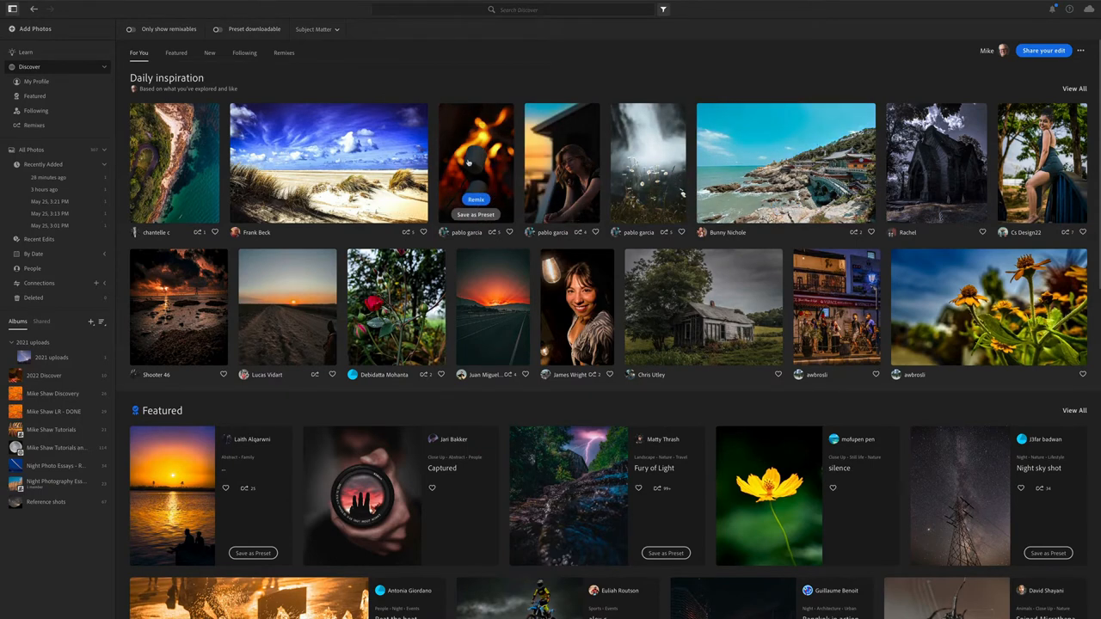
{"action": "mouse_move", "coordinate": [327, 162]}
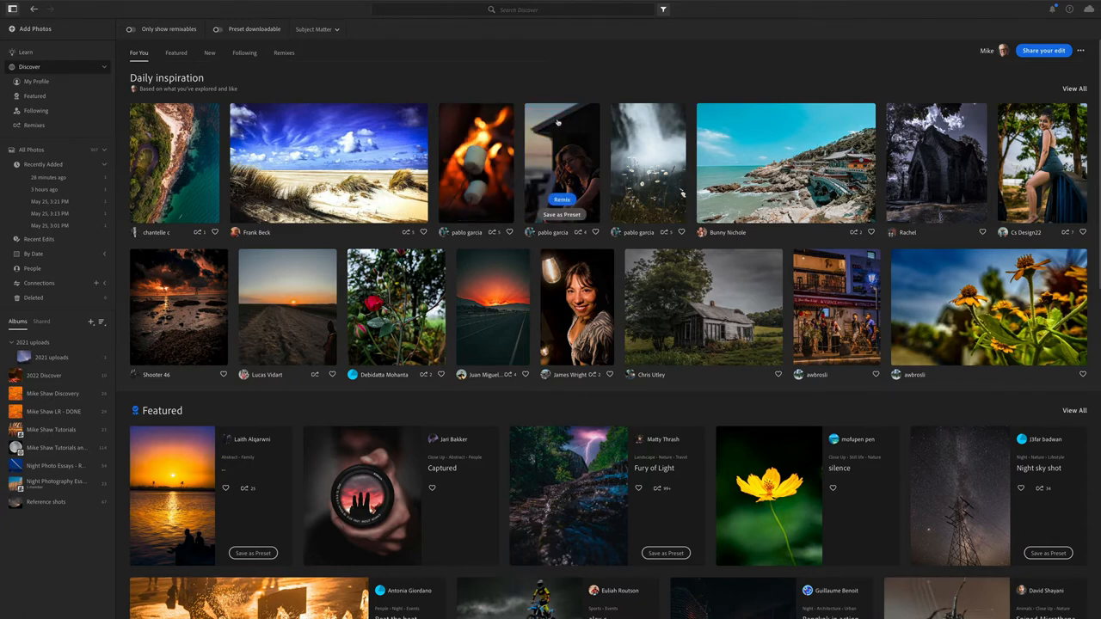
{"action": "mouse_move", "coordinate": [662, 85]}
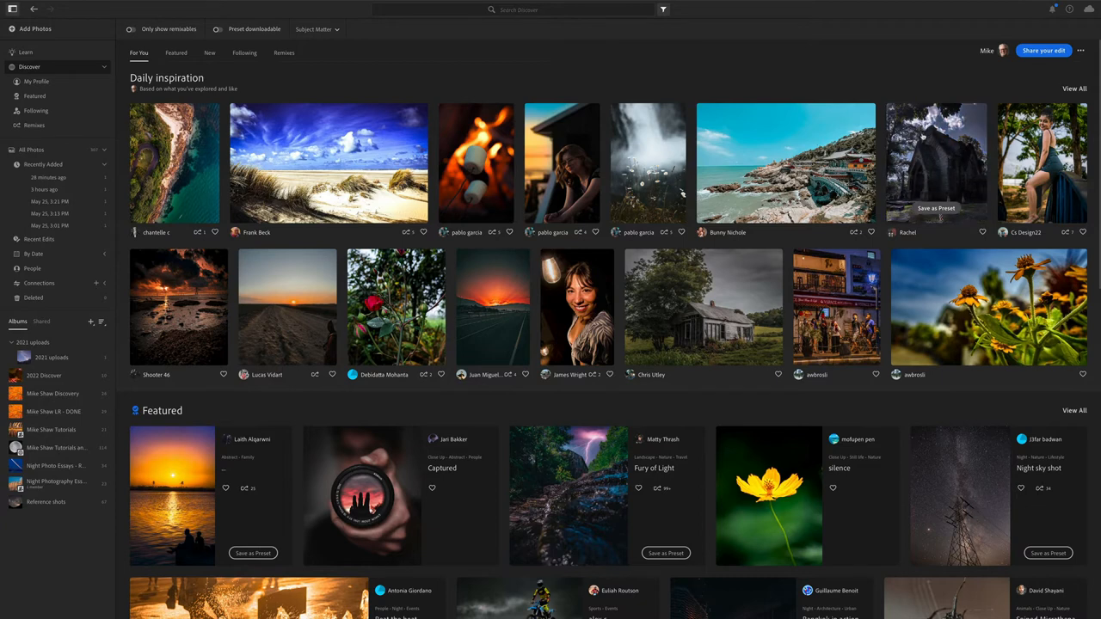
{"action": "mouse_move", "coordinate": [934, 93]}
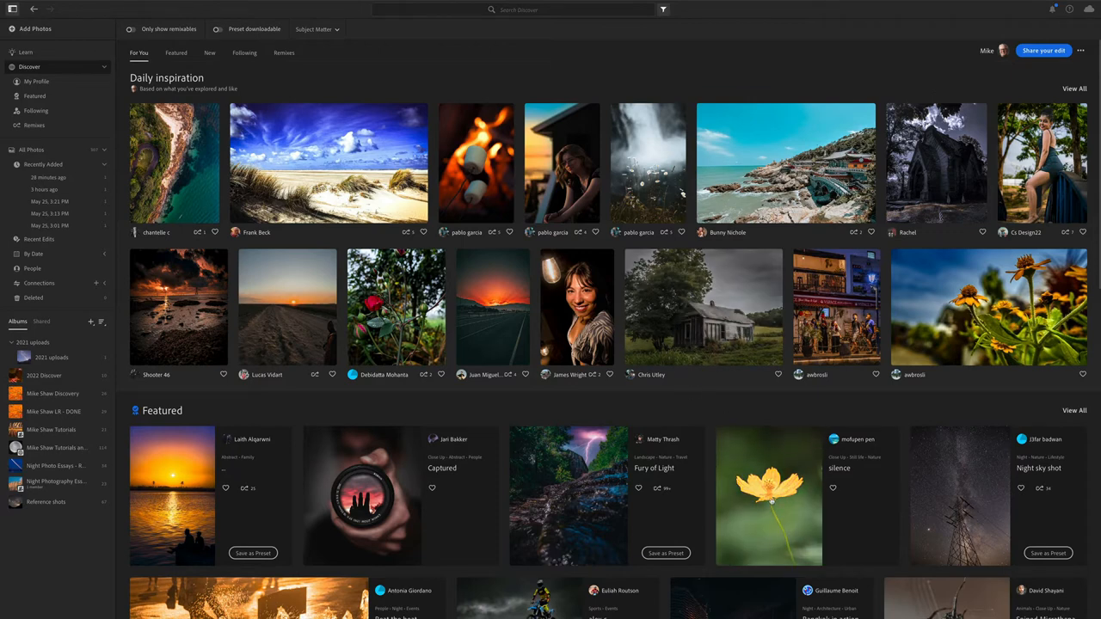
Open the yellow flower community edit, play its edit replay twice, then stop playback.
{"action": "left_click", "coordinate": [767, 495]}
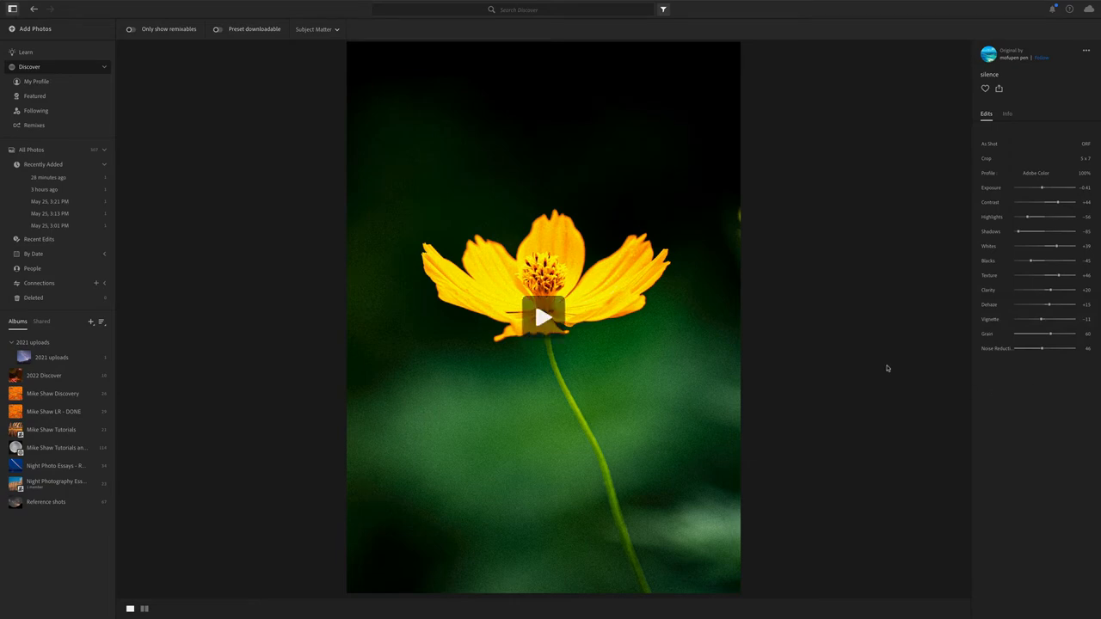
{"action": "mouse_move", "coordinate": [544, 321]}
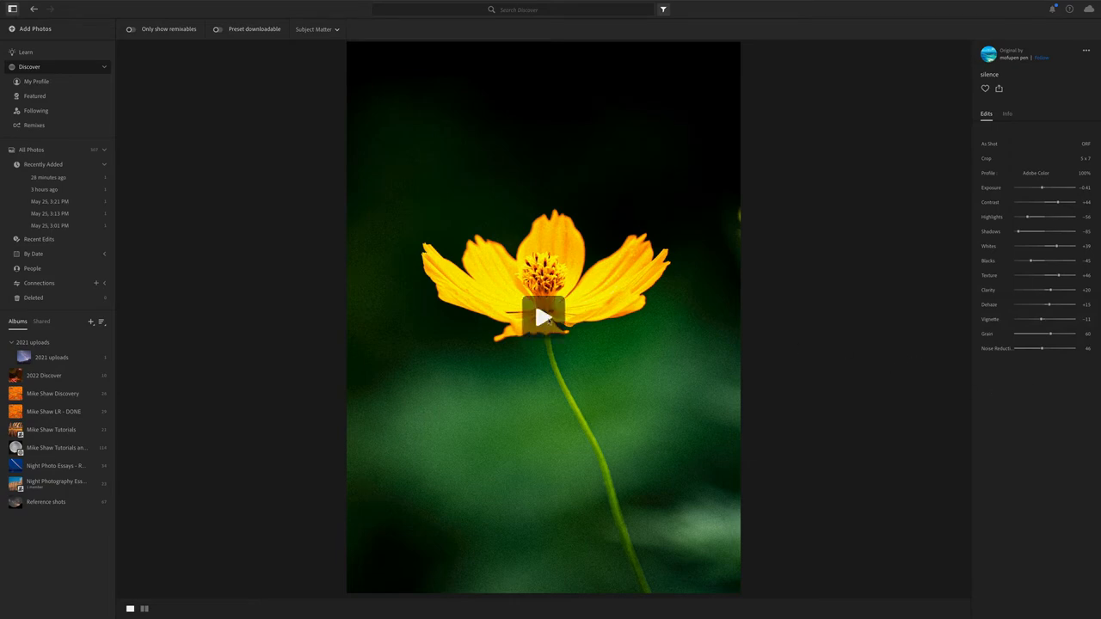
{"action": "left_click", "coordinate": [542, 317]}
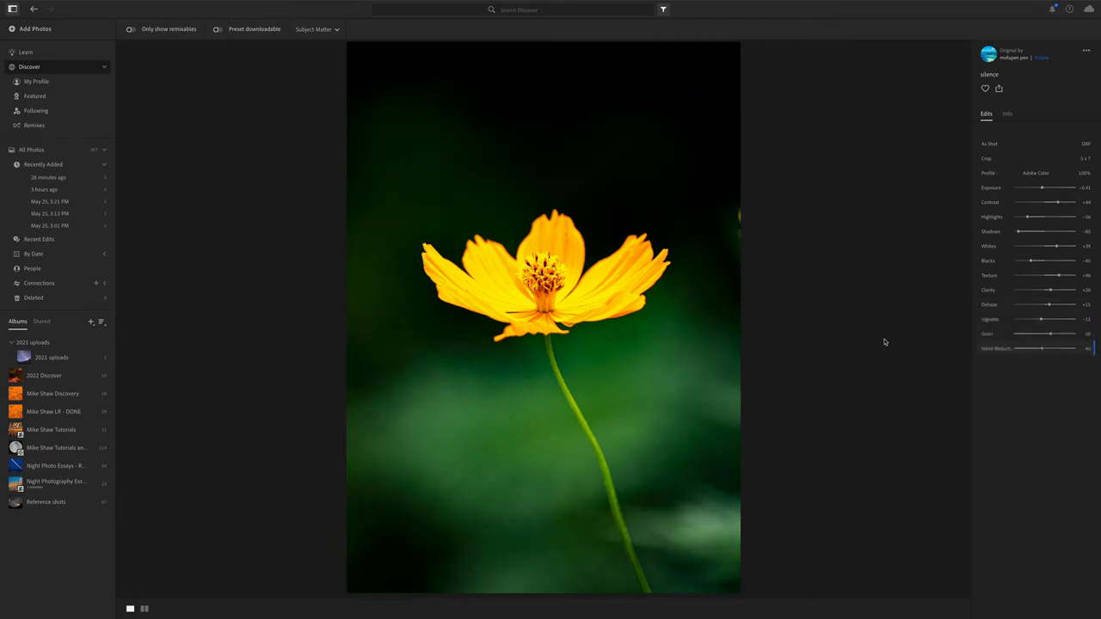
{"action": "left_click", "coordinate": [544, 316]}
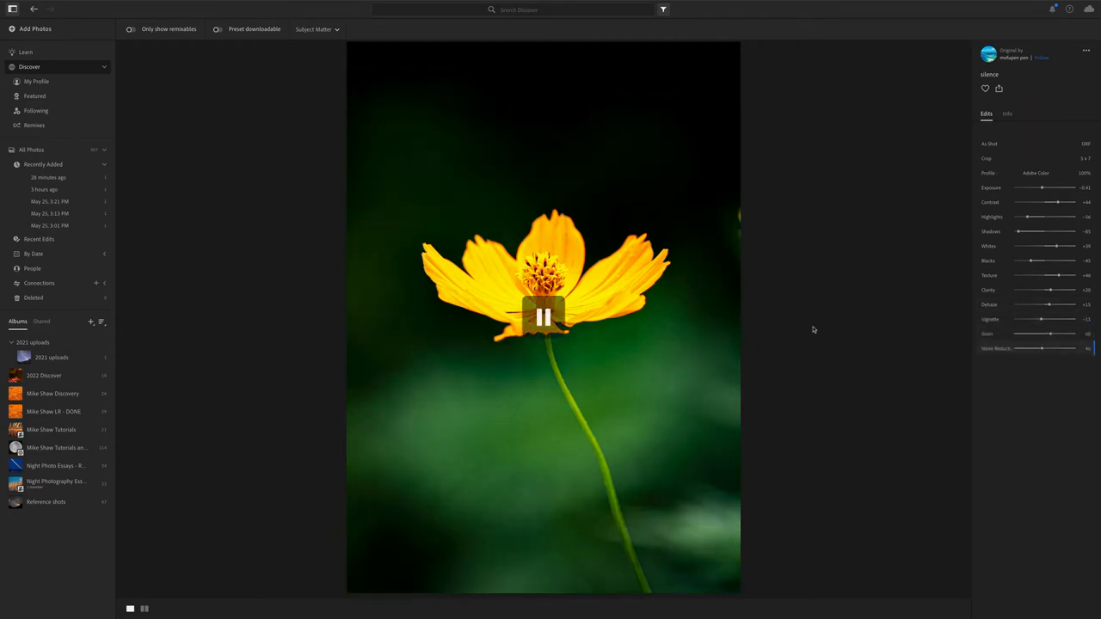
{"action": "left_click", "coordinate": [544, 316]}
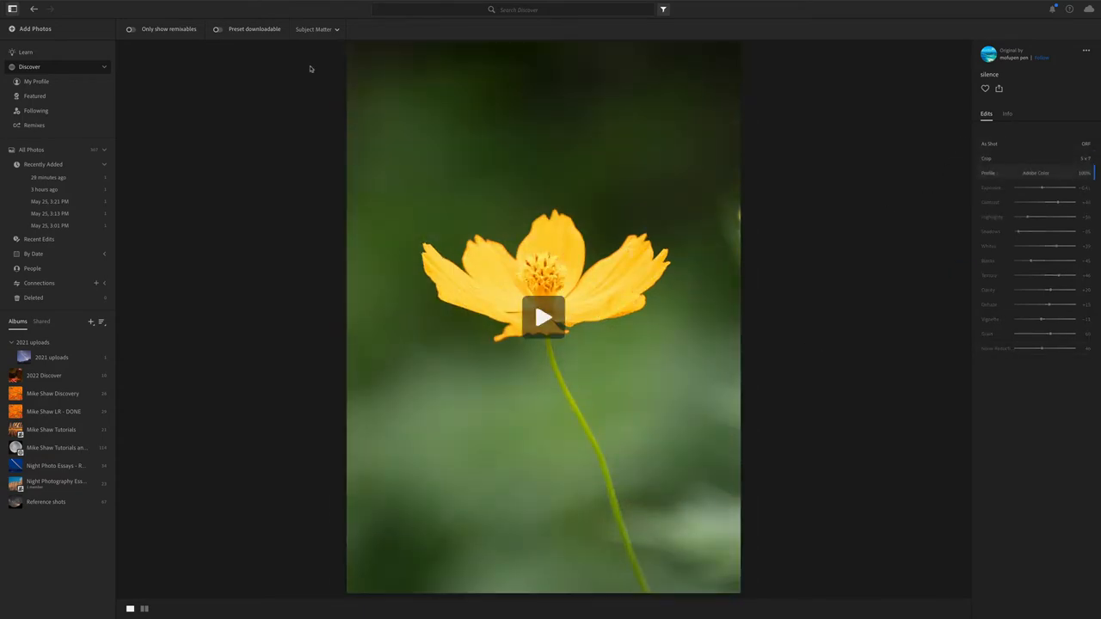
Open the sunset silhouette community edit and play back its adjustments.
{"action": "left_click", "coordinate": [35, 10]}
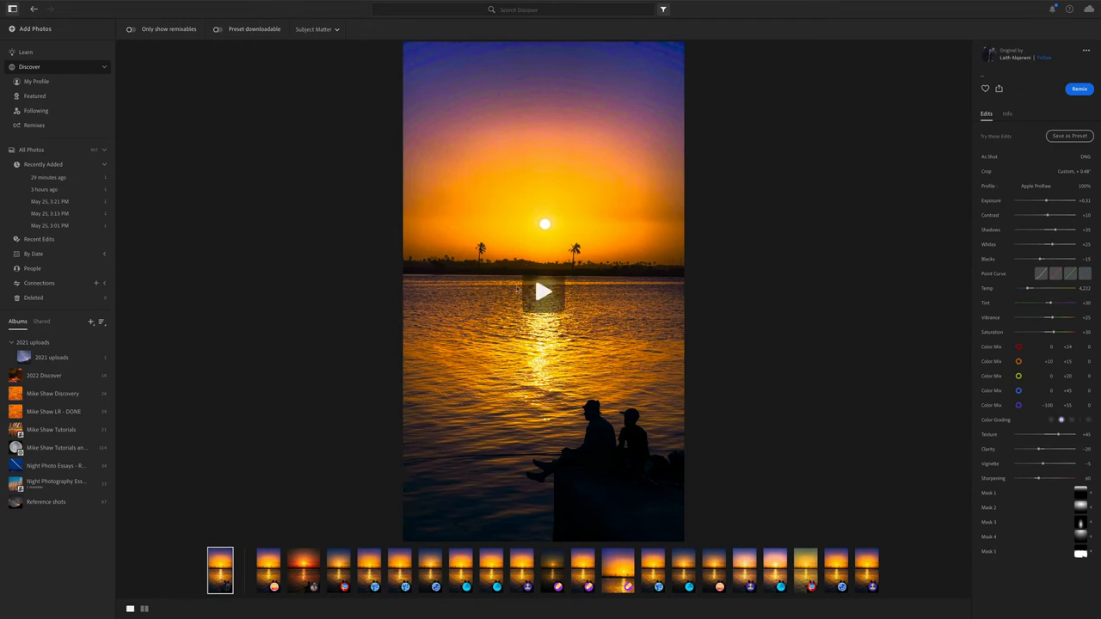
{"action": "left_click", "coordinate": [544, 293]}
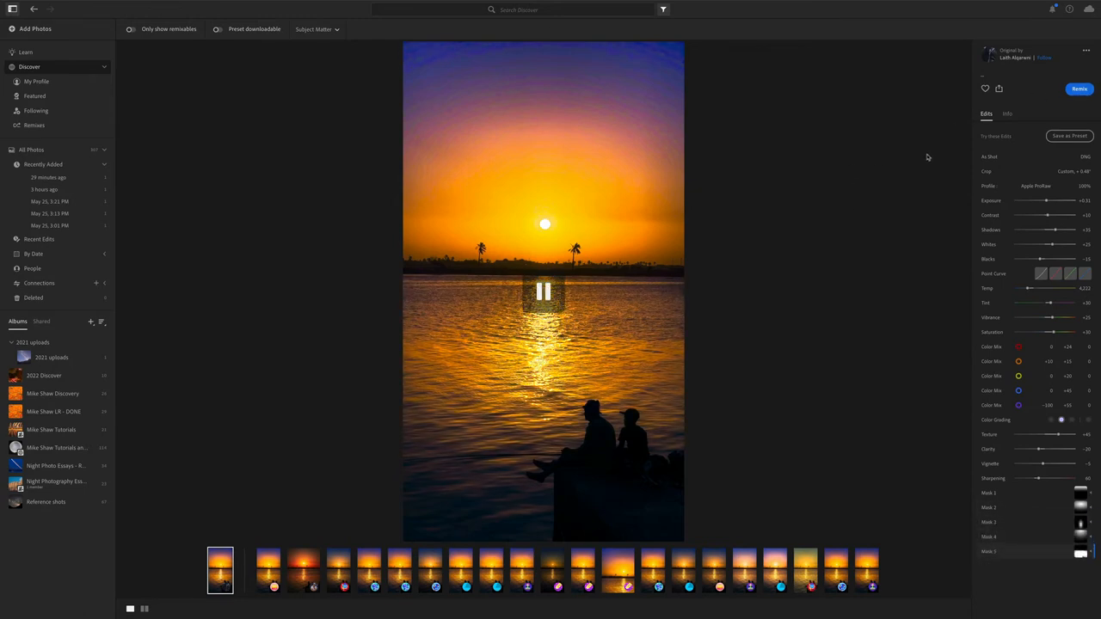
{"action": "mouse_move", "coordinate": [923, 153]}
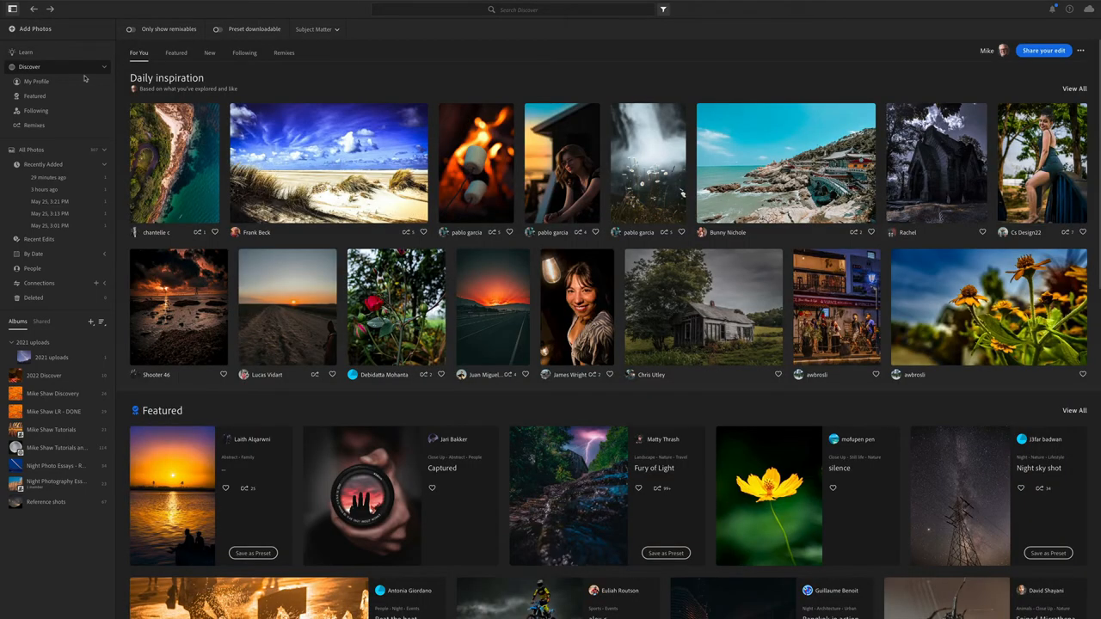
{"action": "mouse_move", "coordinate": [387, 80]}
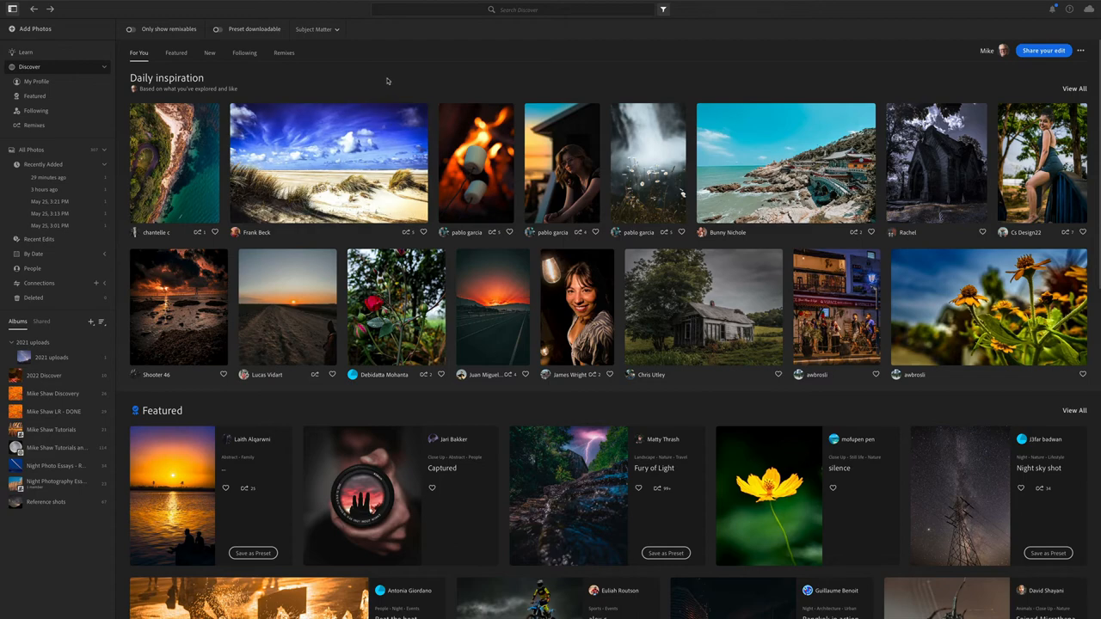
{"action": "scroll", "scroll_direction": "down", "scroll_amount": 3}
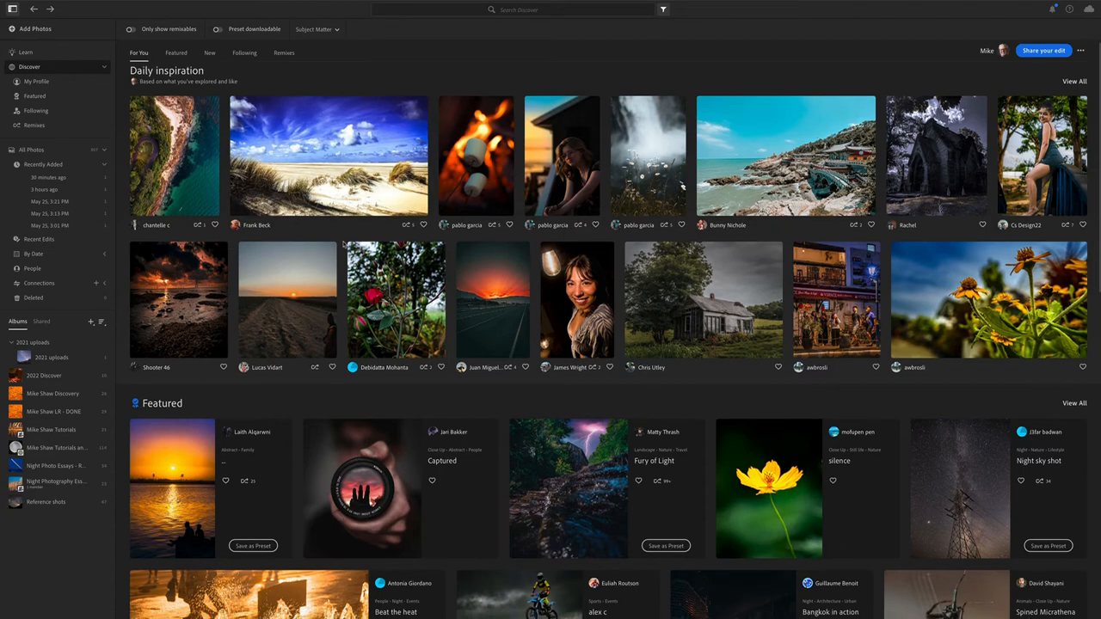
{"action": "left_click", "coordinate": [516, 10]}
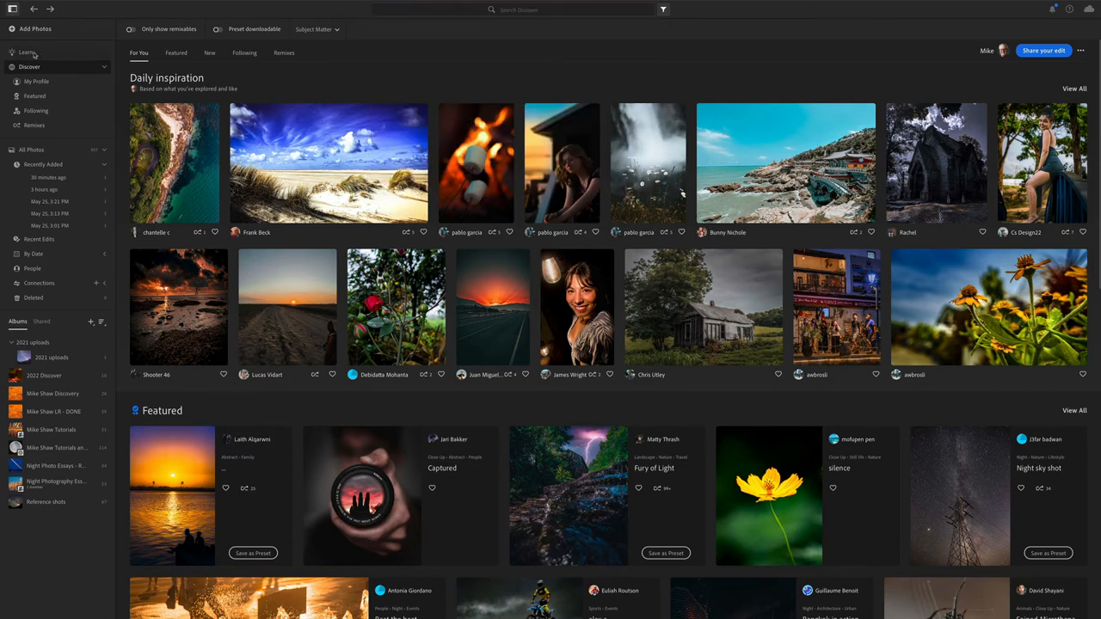
{"action": "left_click", "coordinate": [25, 51]}
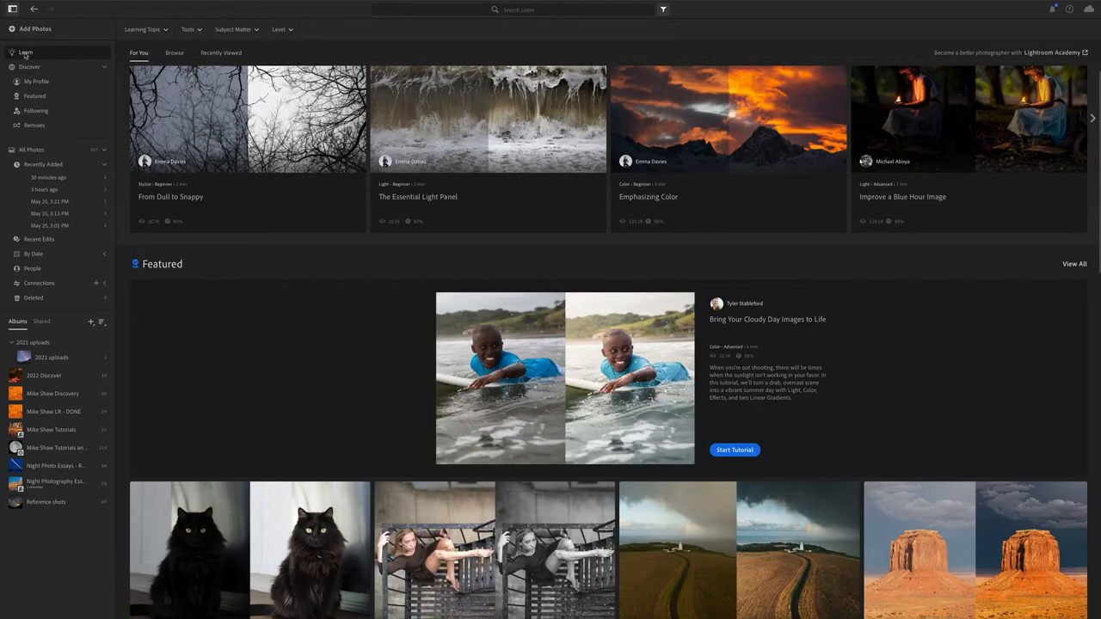
{"action": "scroll", "scroll_direction": "down", "scroll_amount": 3}
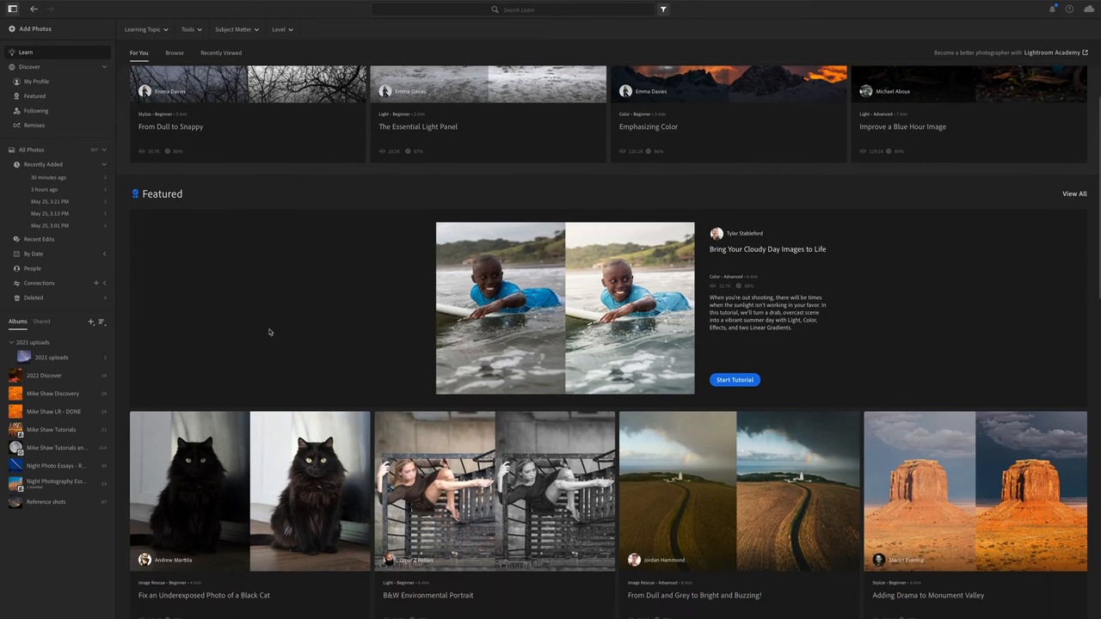
{"action": "scroll", "scroll_direction": "down", "scroll_amount": 3}
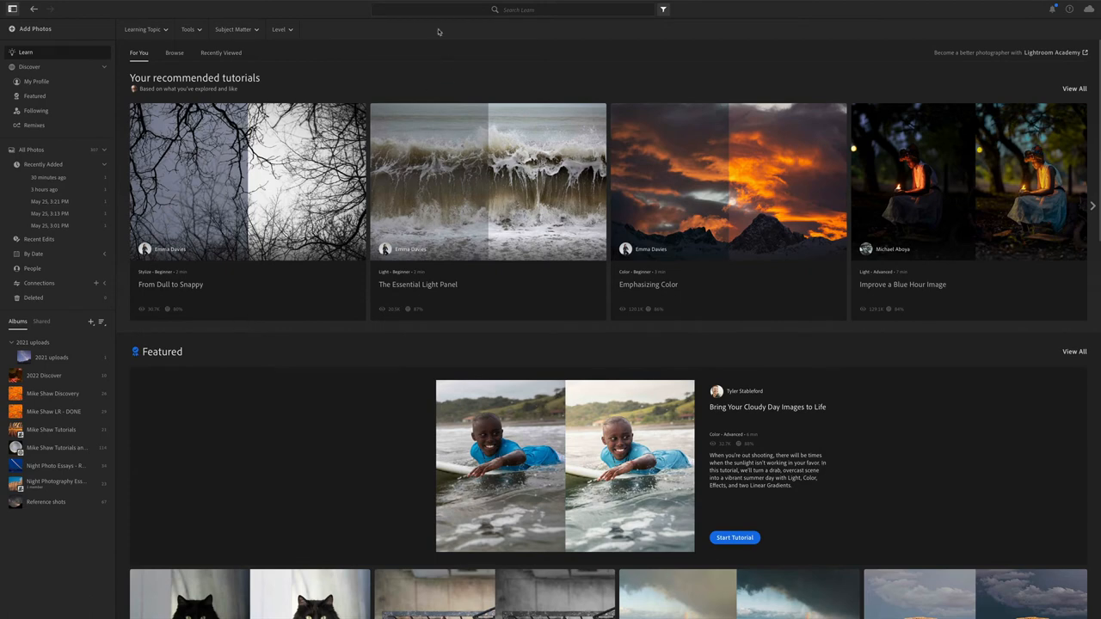
Search Learn tutorials for 'night' and open the Make Milky Way Images POP! tutorial.
{"action": "left_click", "coordinate": [519, 10]}
{"action": "type", "text": "Night"}
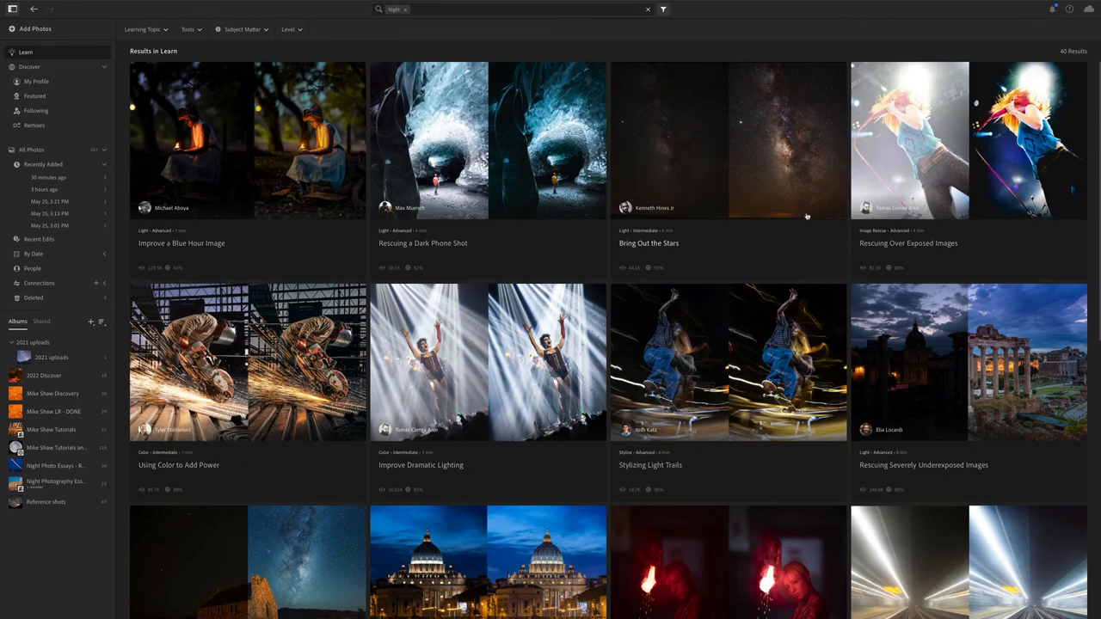
{"action": "scroll", "scroll_direction": "down", "scroll_amount": 3}
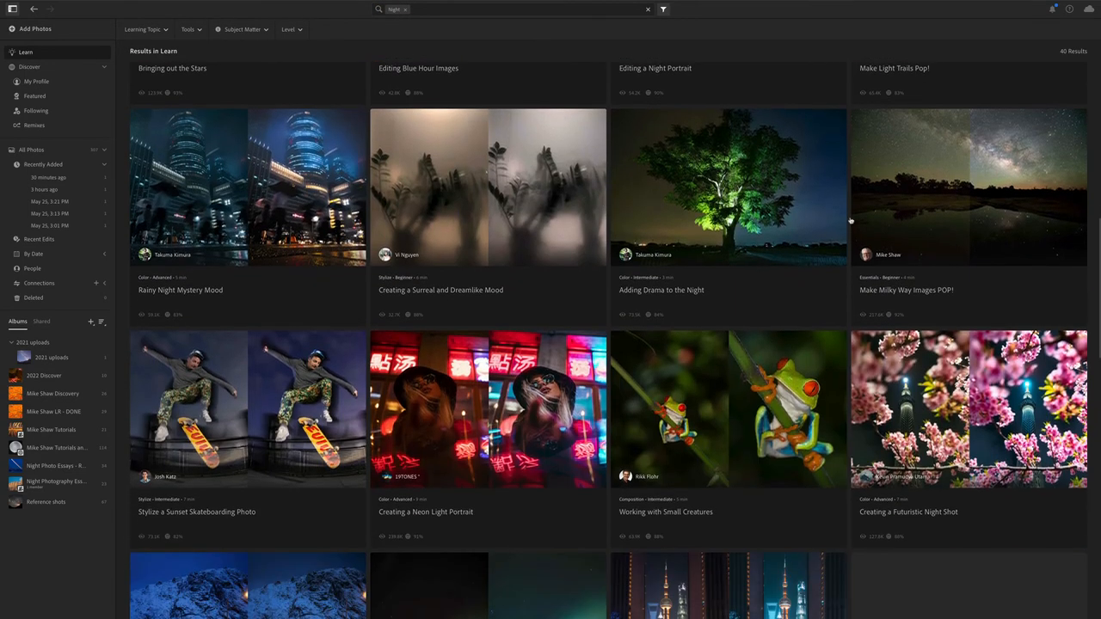
{"action": "scroll", "scroll_direction": "down", "scroll_amount": 3}
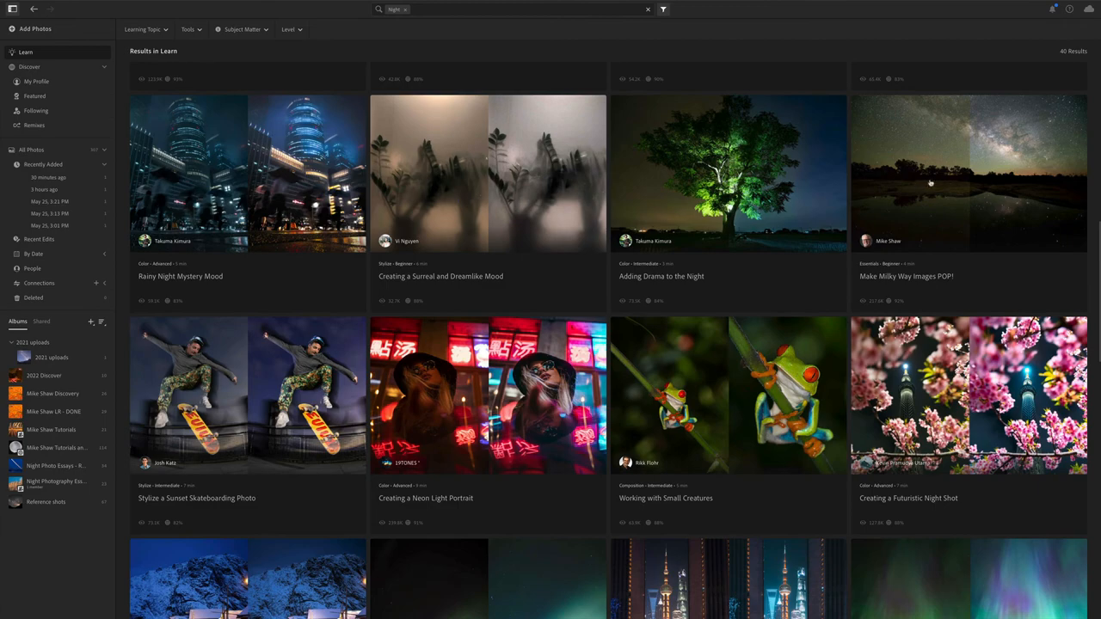
{"action": "left_click", "coordinate": [966, 172]}
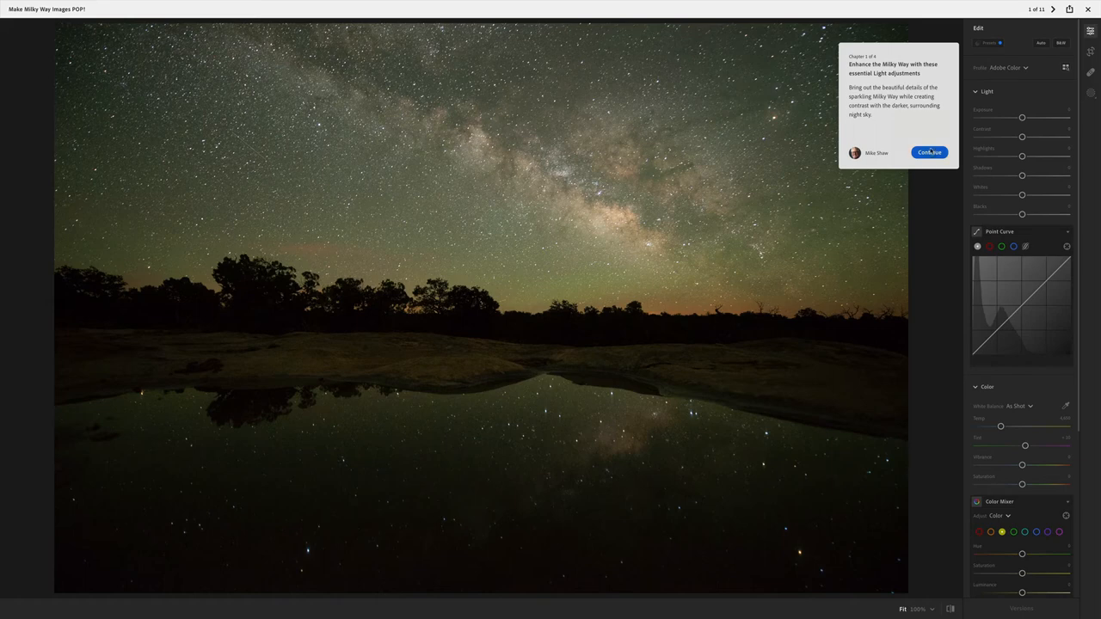
Start the guided steps, raise Highlights to lighten bright tones and lower Shadows for contrast.
{"action": "left_click", "coordinate": [929, 152]}
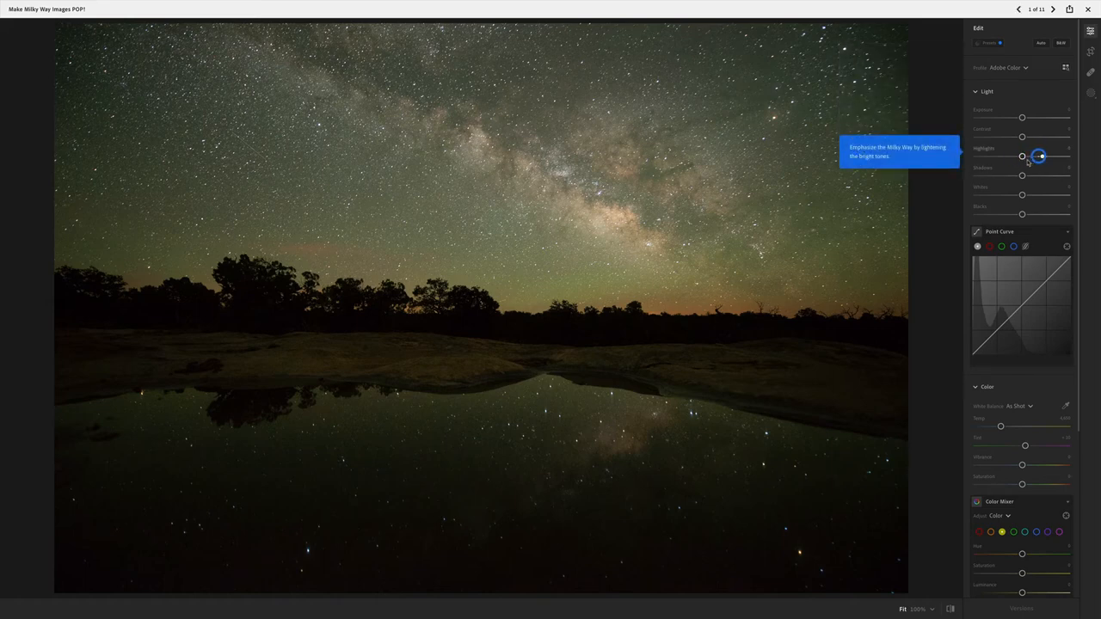
{"action": "left_click_drag", "start_coordinate": [1022, 155], "coordinate": [1041, 154]}
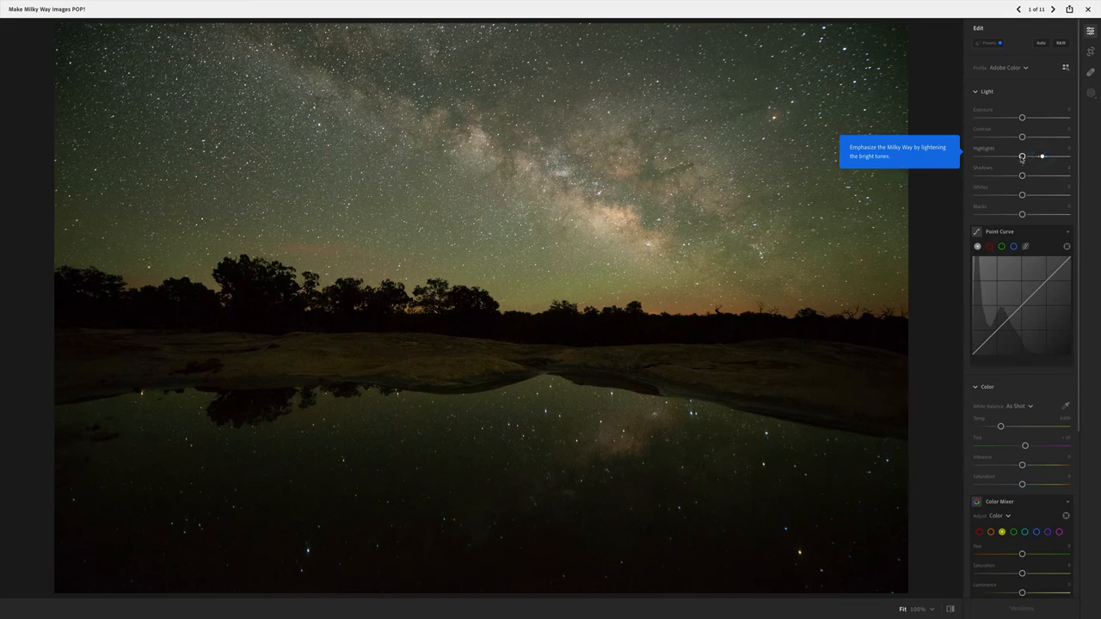
{"action": "left_click_drag", "start_coordinate": [1022, 157], "coordinate": [1035, 157]}
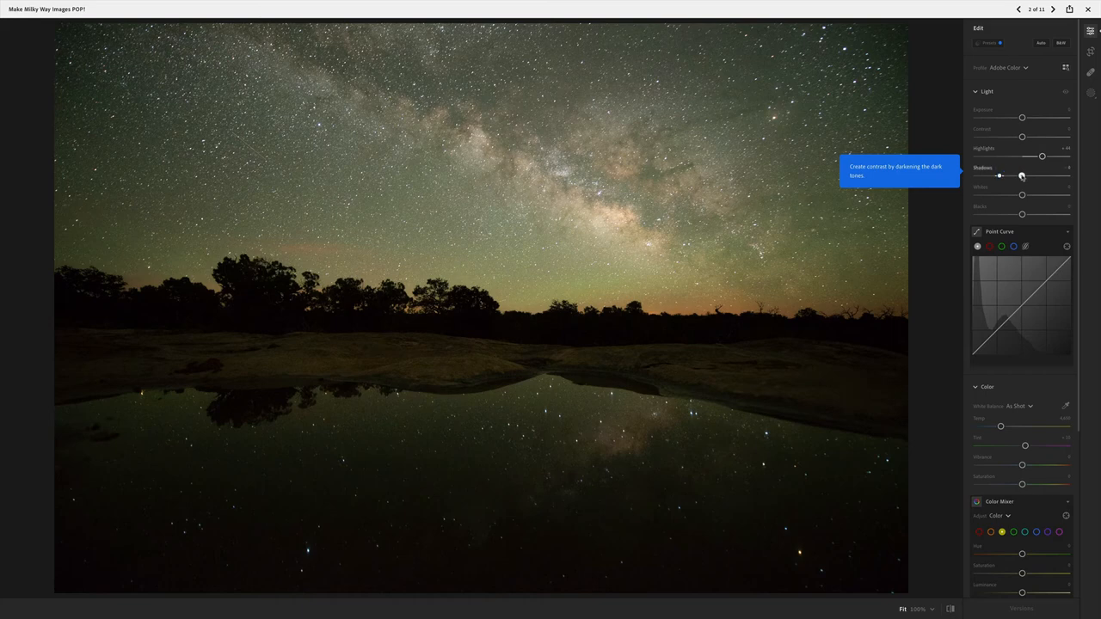
{"action": "left_click_drag", "start_coordinate": [999, 175], "coordinate": [1008, 176]}
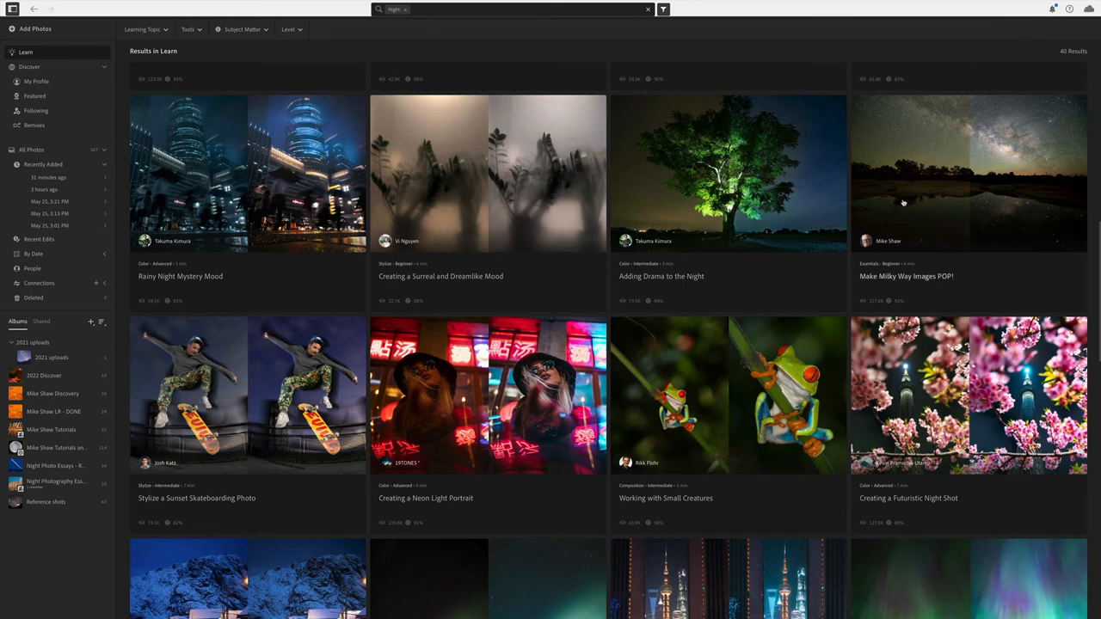
{"action": "scroll", "scroll_direction": "down", "scroll_amount": 3}
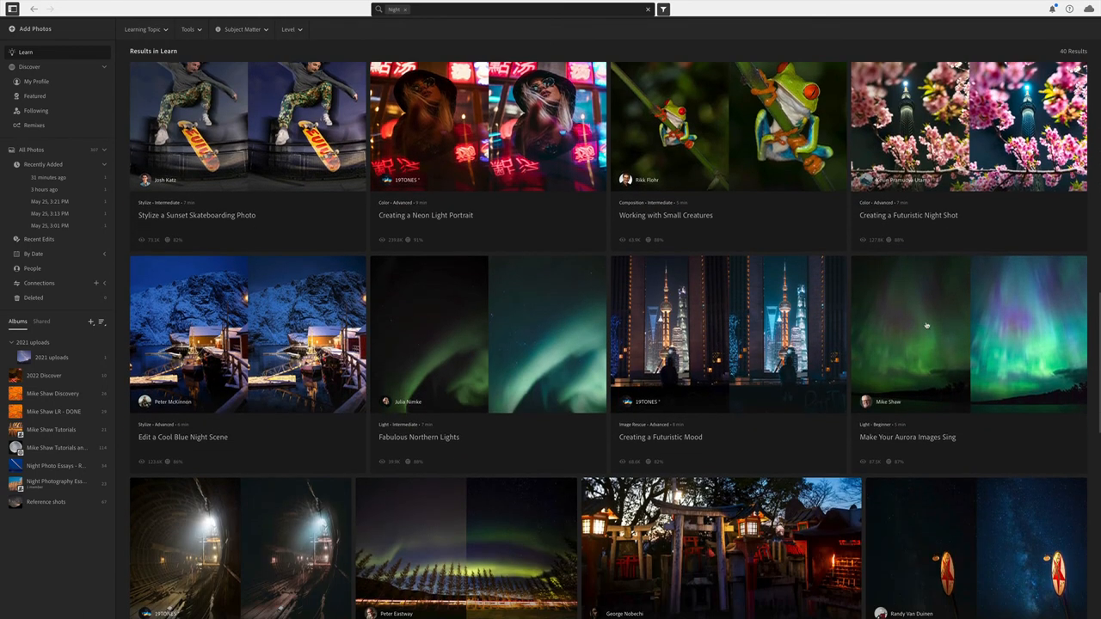
{"action": "scroll", "scroll_direction": "down", "scroll_amount": 3}
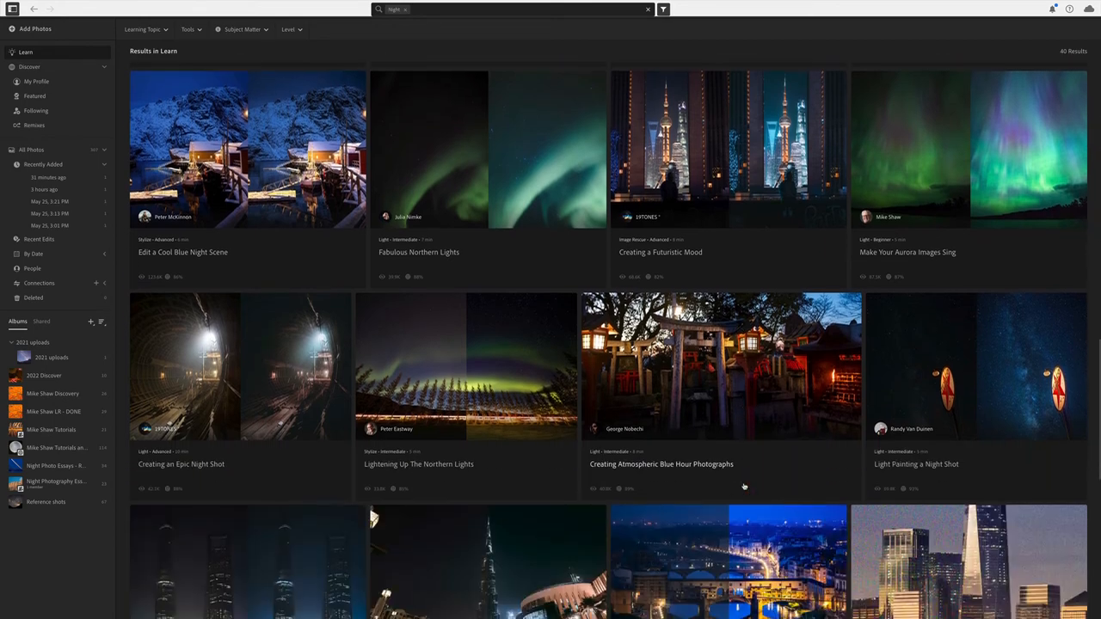
{"action": "scroll", "scroll_direction": "down", "scroll_amount": 3}
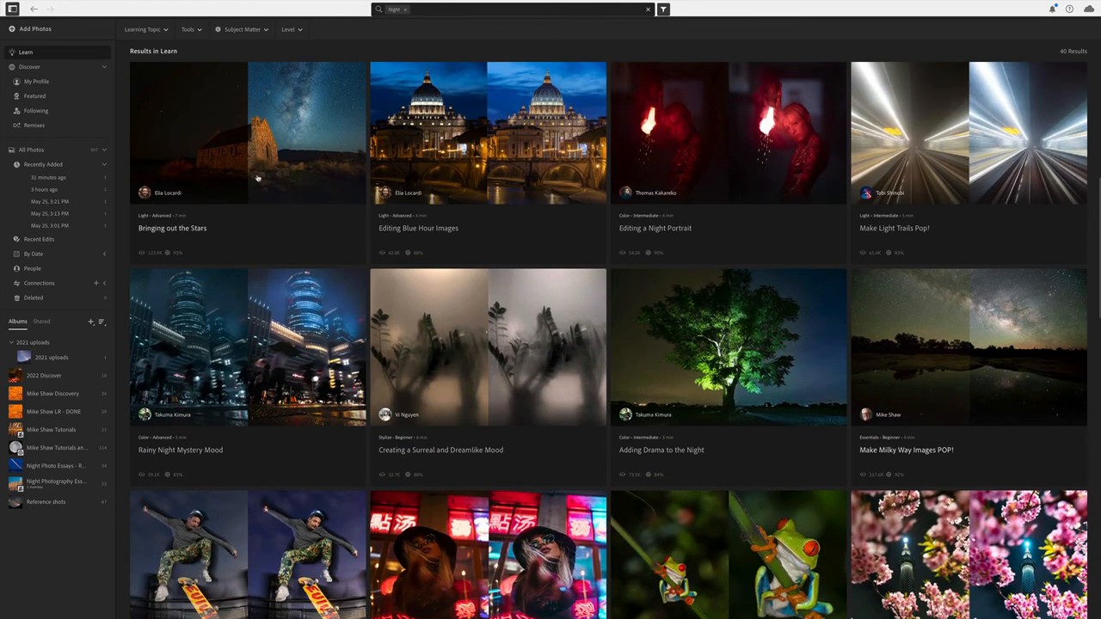
{"action": "mouse_move", "coordinate": [37, 151]}
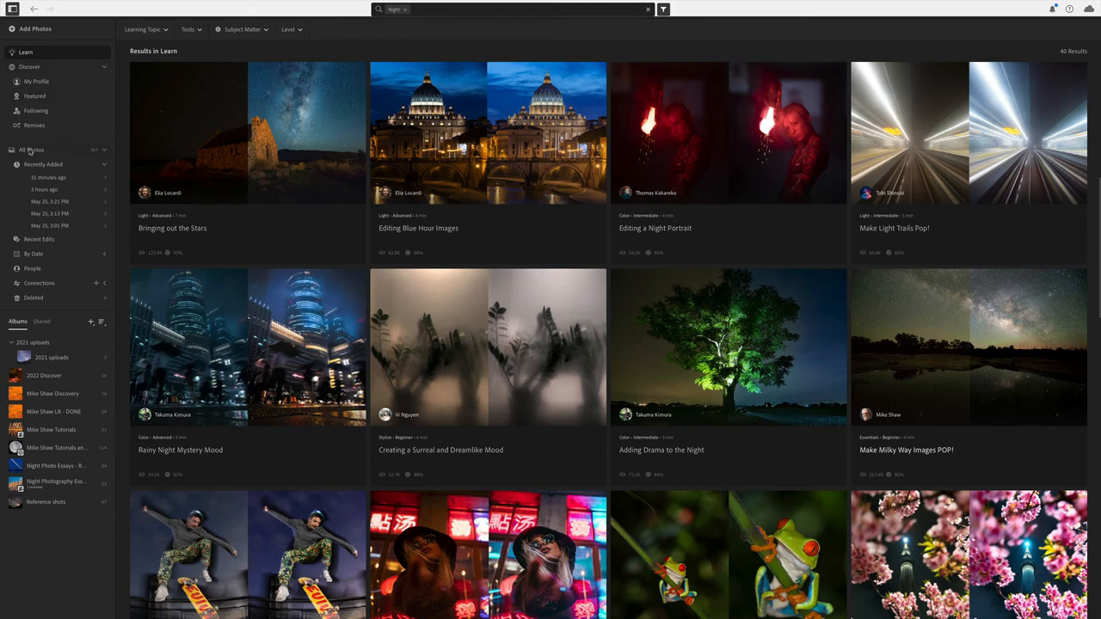
Browse All Photos as a thumbnail grid, then show only photos added 11 minutes ago.
{"action": "left_click", "coordinate": [31, 150]}
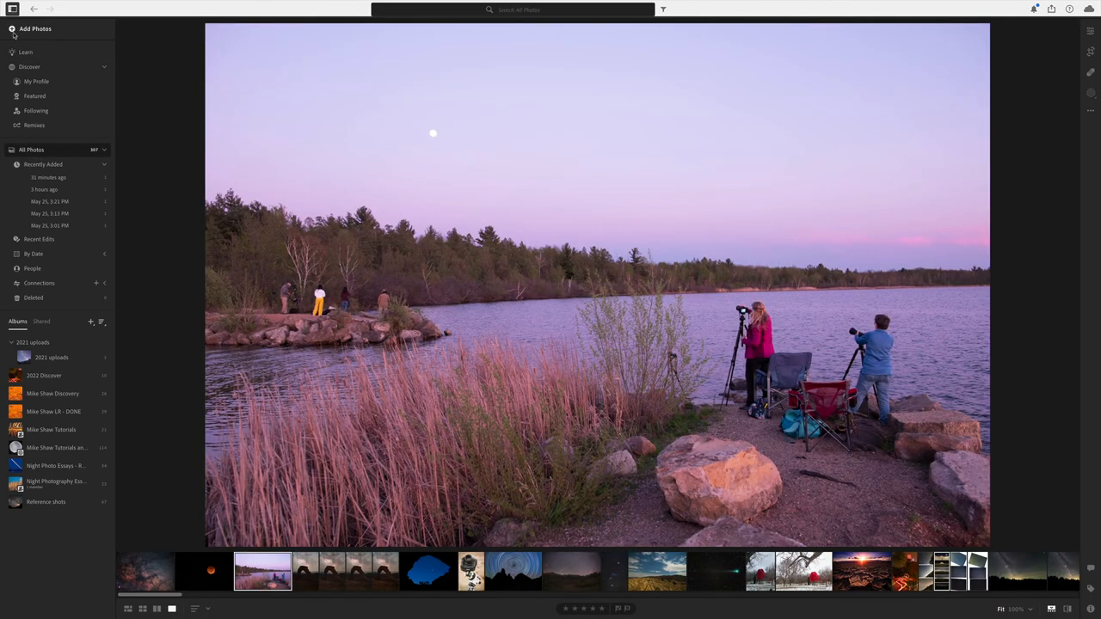
{"action": "left_click", "coordinate": [127, 609]}
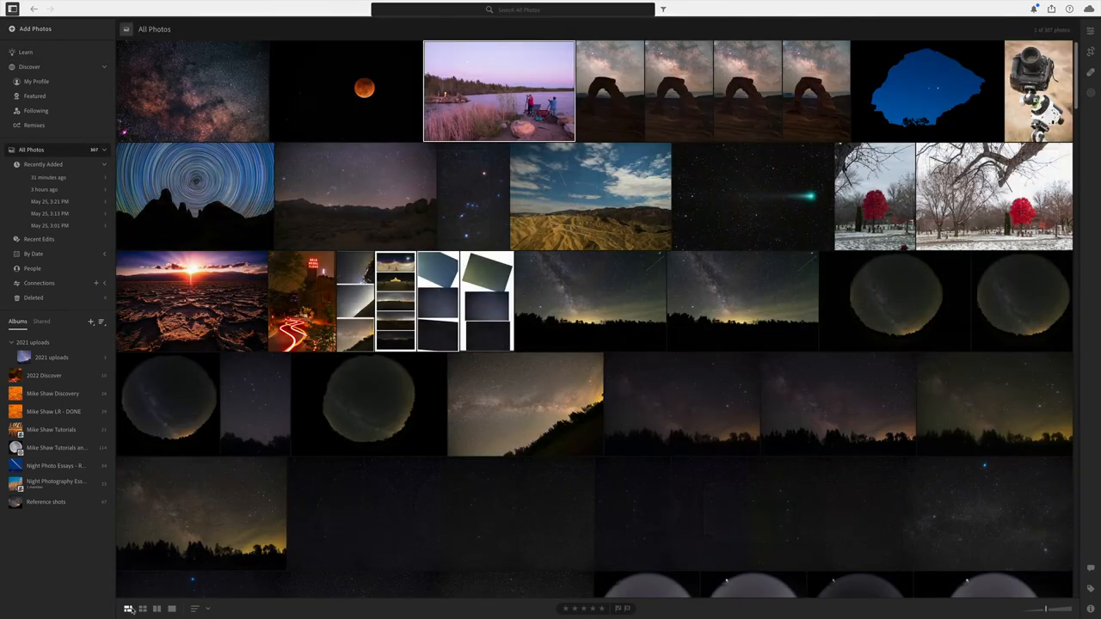
{"action": "scroll", "scroll_direction": "down", "scroll_amount": 3}
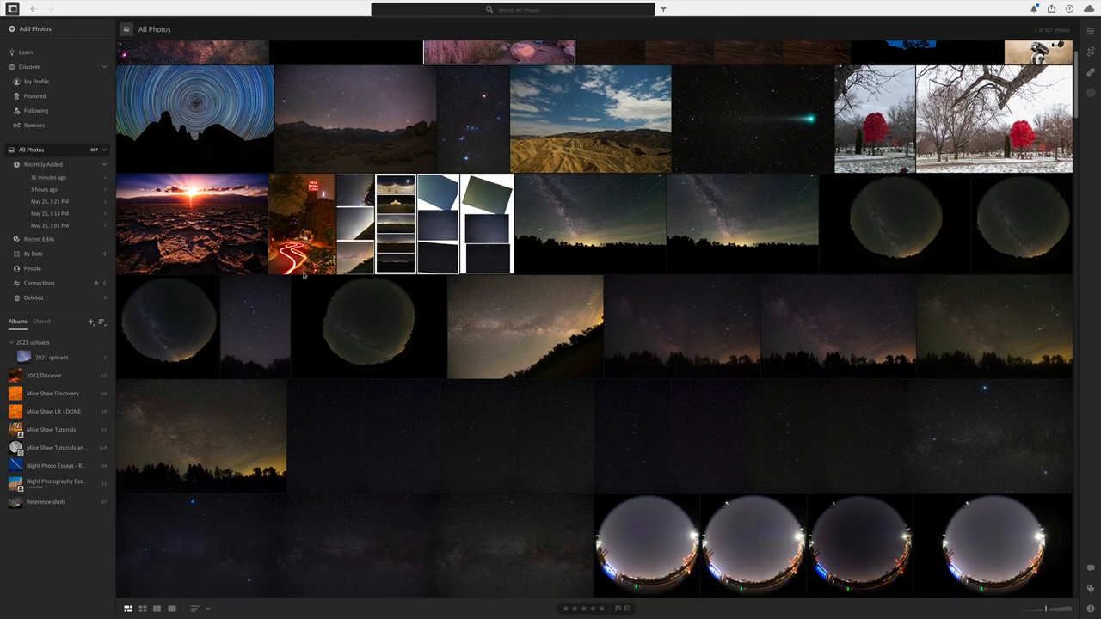
{"action": "scroll", "scroll_direction": "down", "scroll_amount": 3}
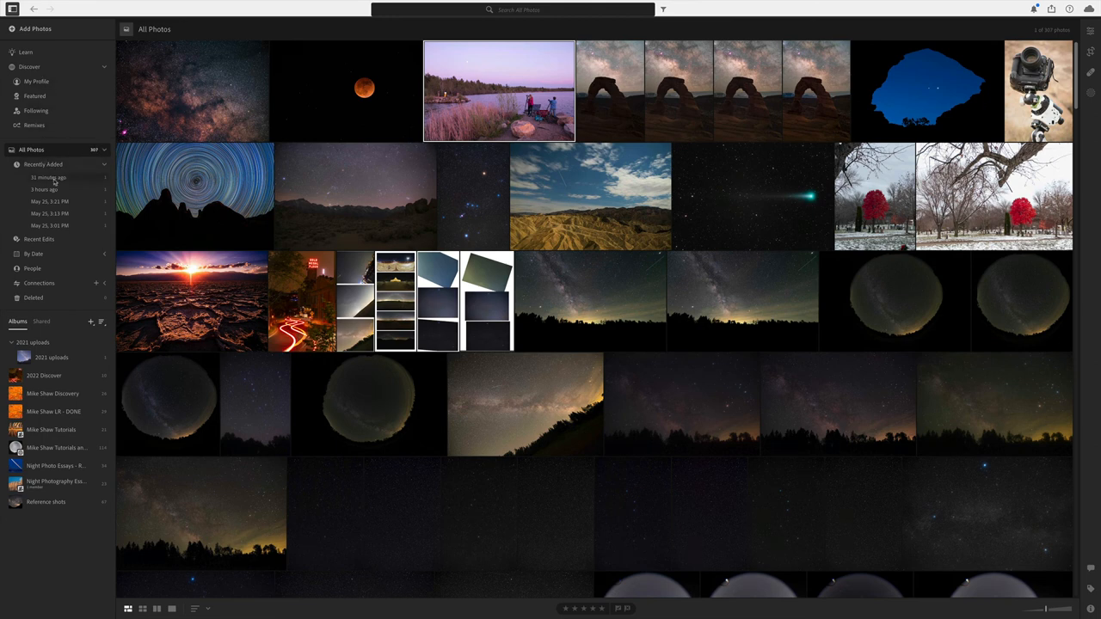
{"action": "left_click", "coordinate": [48, 177]}
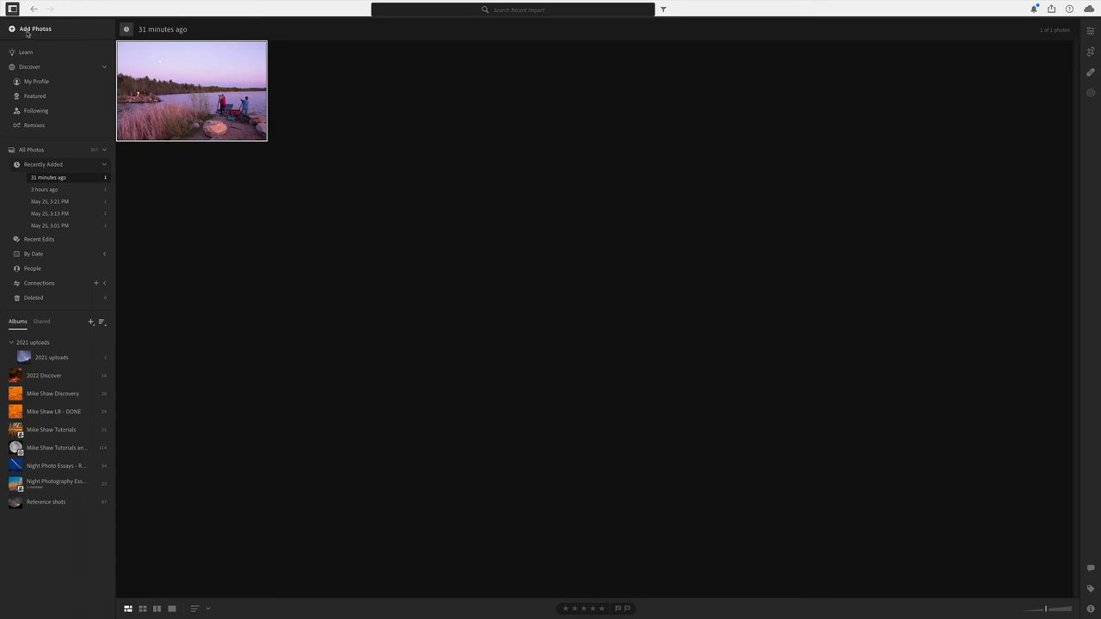
{"action": "mouse_move", "coordinate": [34, 28]}
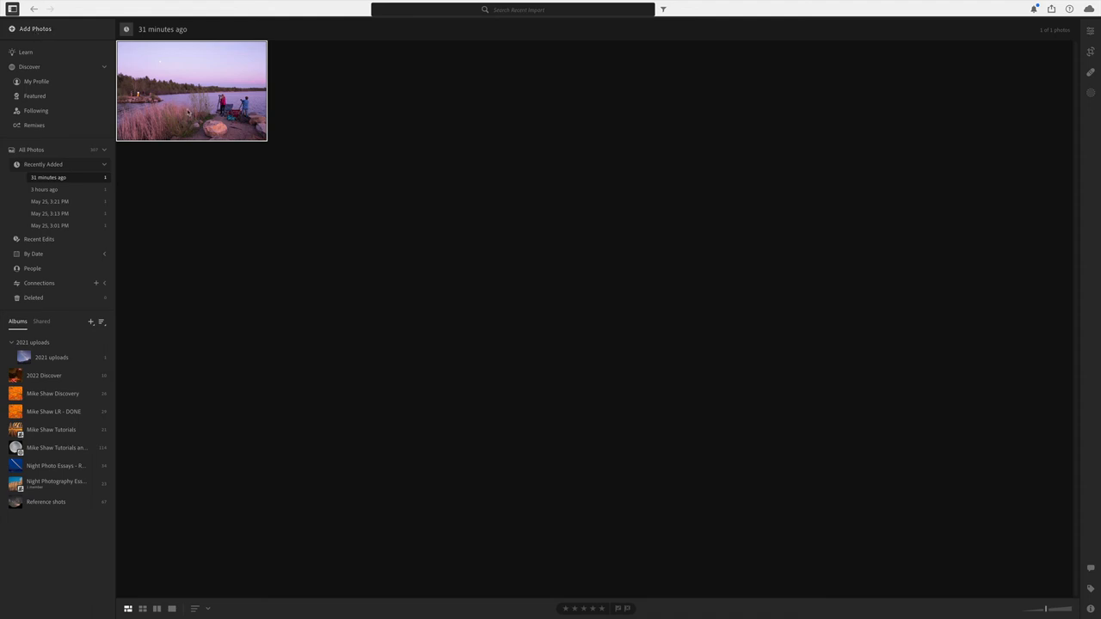
{"action": "double_click", "coordinate": [191, 89]}
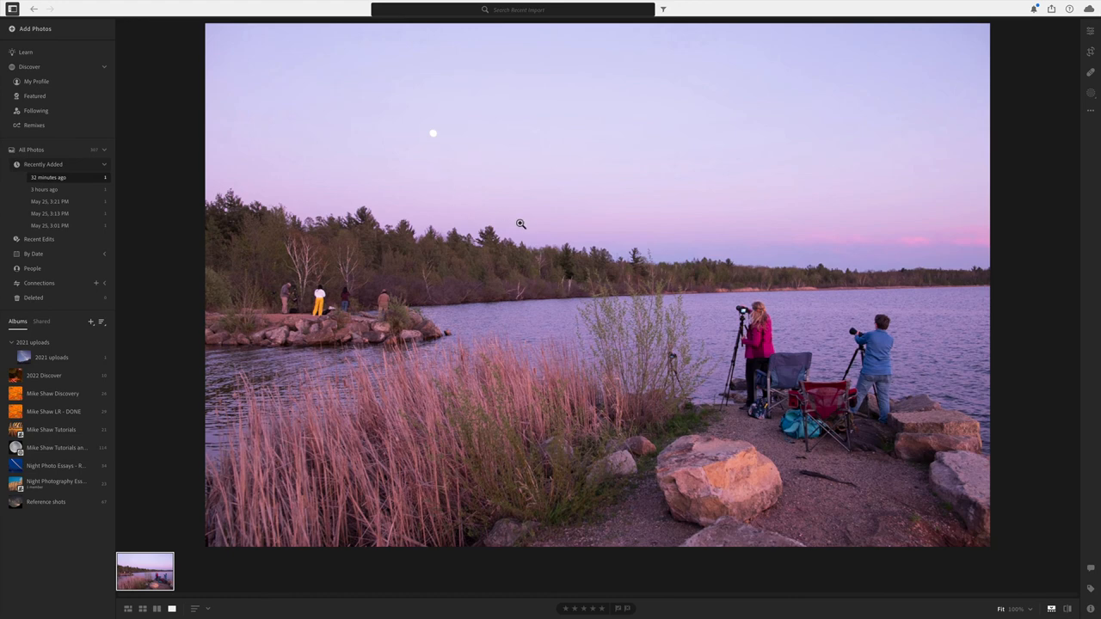
{"action": "mouse_move", "coordinate": [406, 203]}
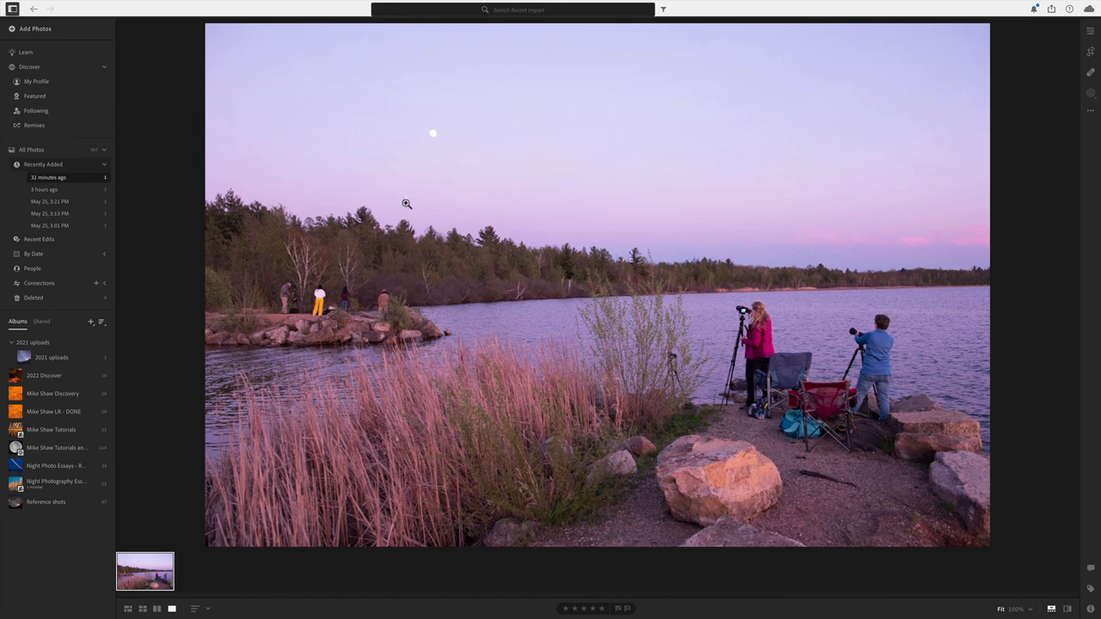
{"action": "mouse_move", "coordinate": [599, 216]}
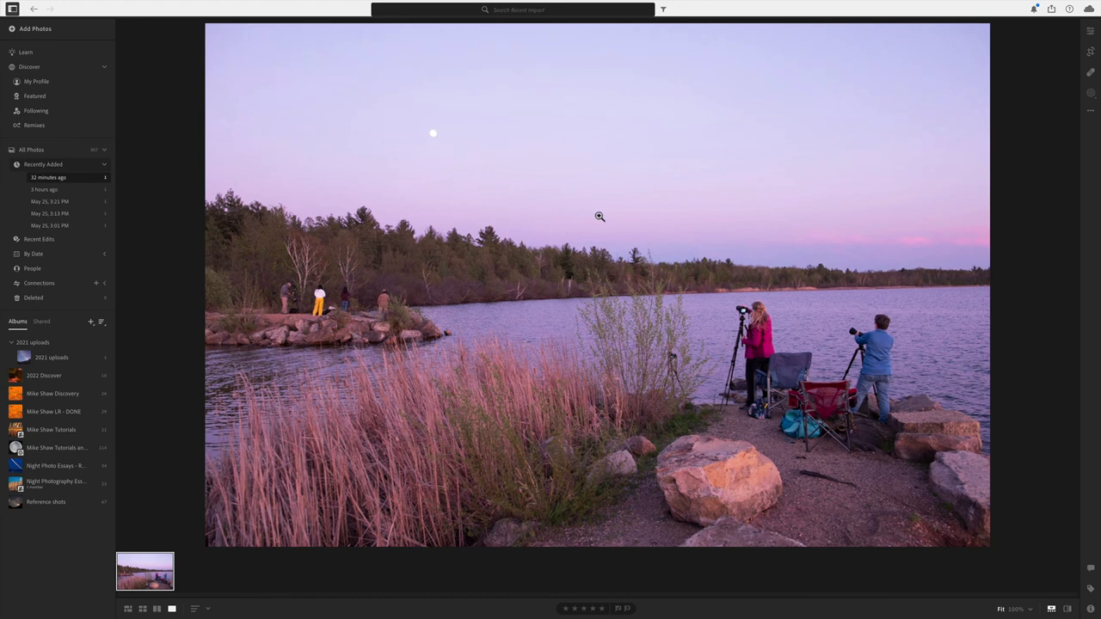
{"action": "mouse_move", "coordinate": [1056, 68]}
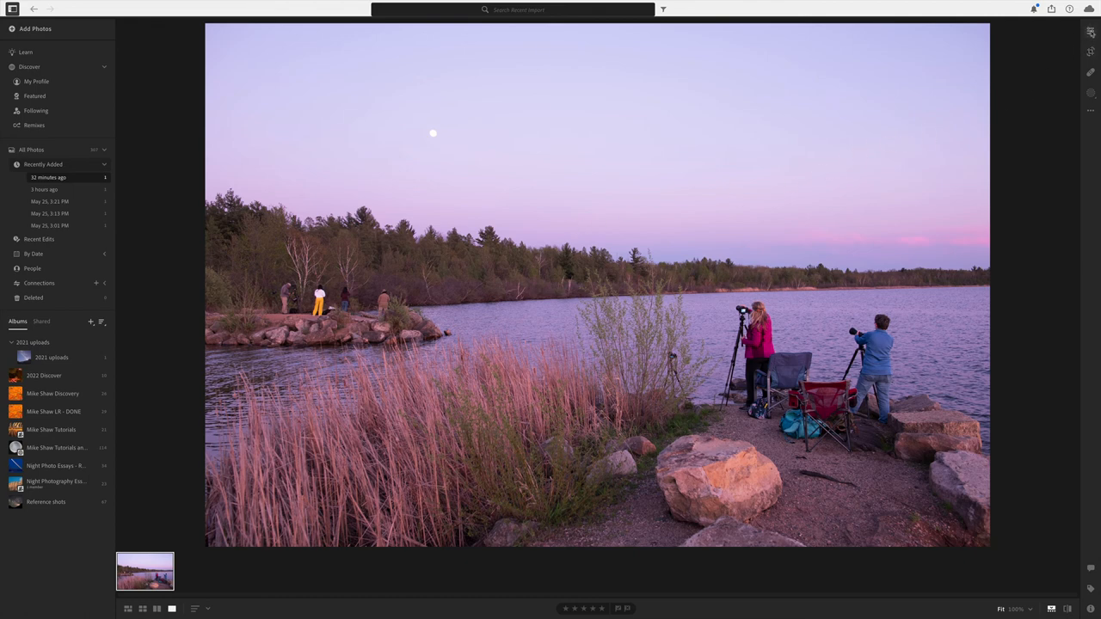
{"action": "left_click", "coordinate": [1090, 74]}
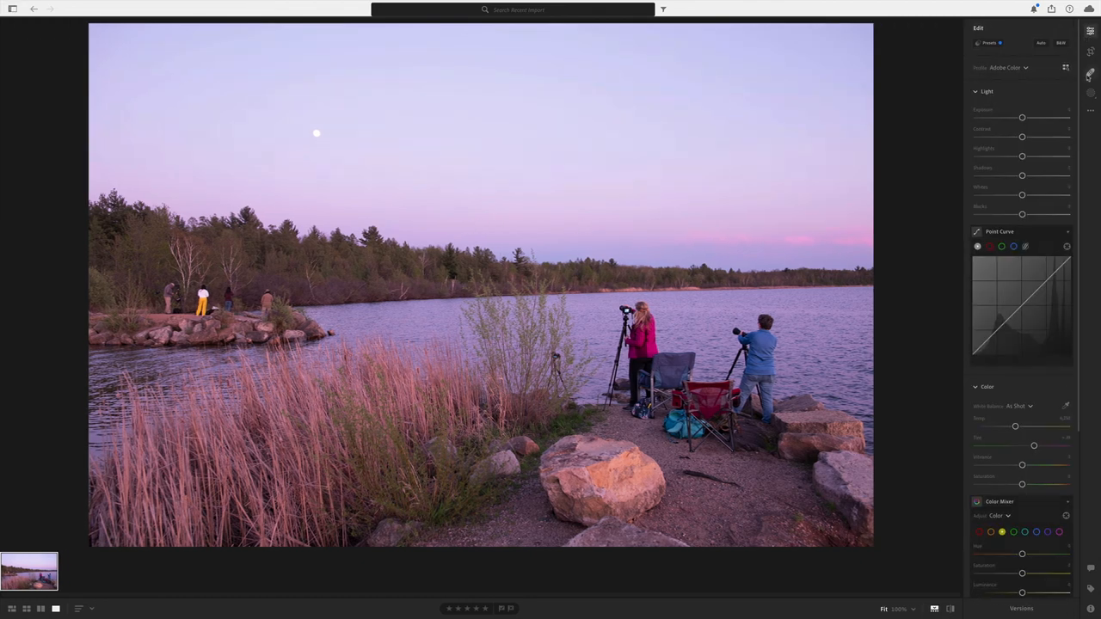
{"action": "left_click", "coordinate": [1089, 93]}
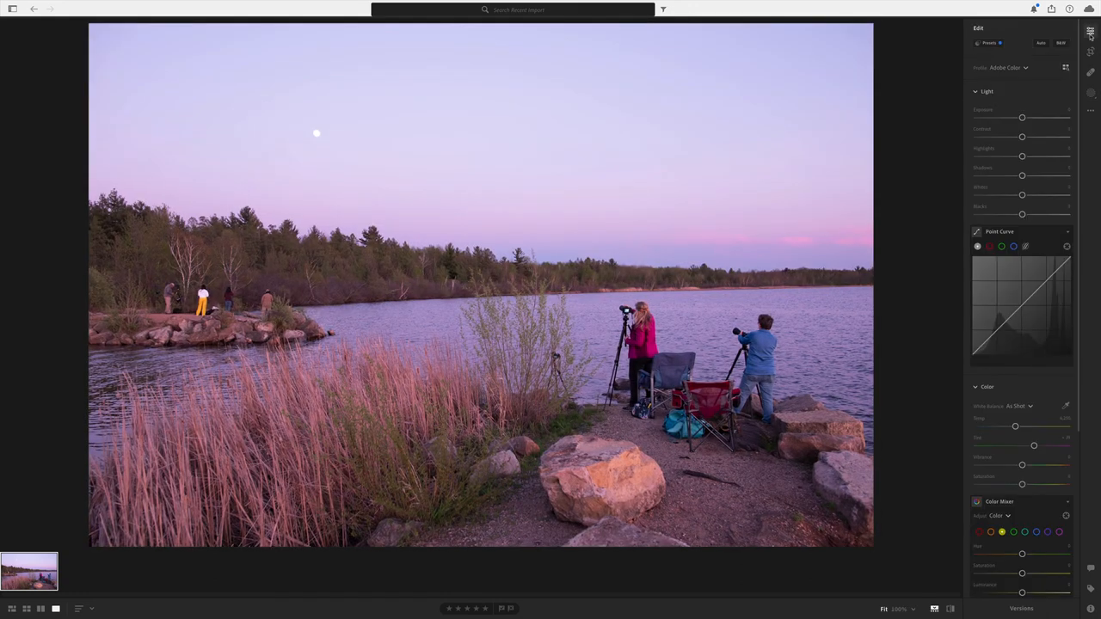
{"action": "mouse_move", "coordinate": [914, 158]}
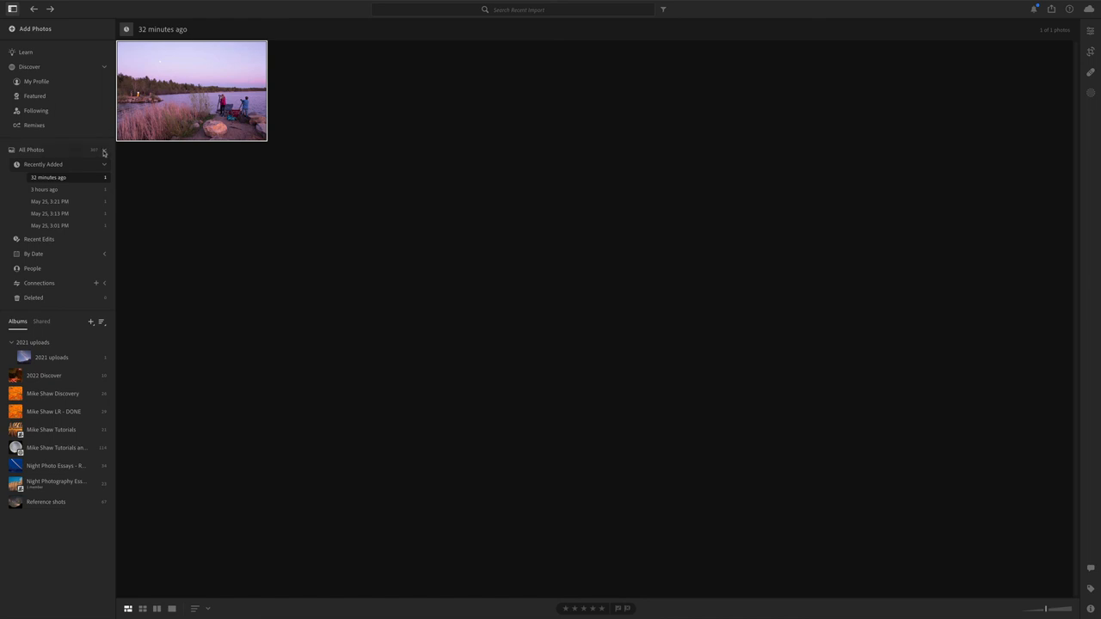
Collapse the All Photos groups and return via Learn to the Discover community page.
{"action": "left_click", "coordinate": [103, 149]}
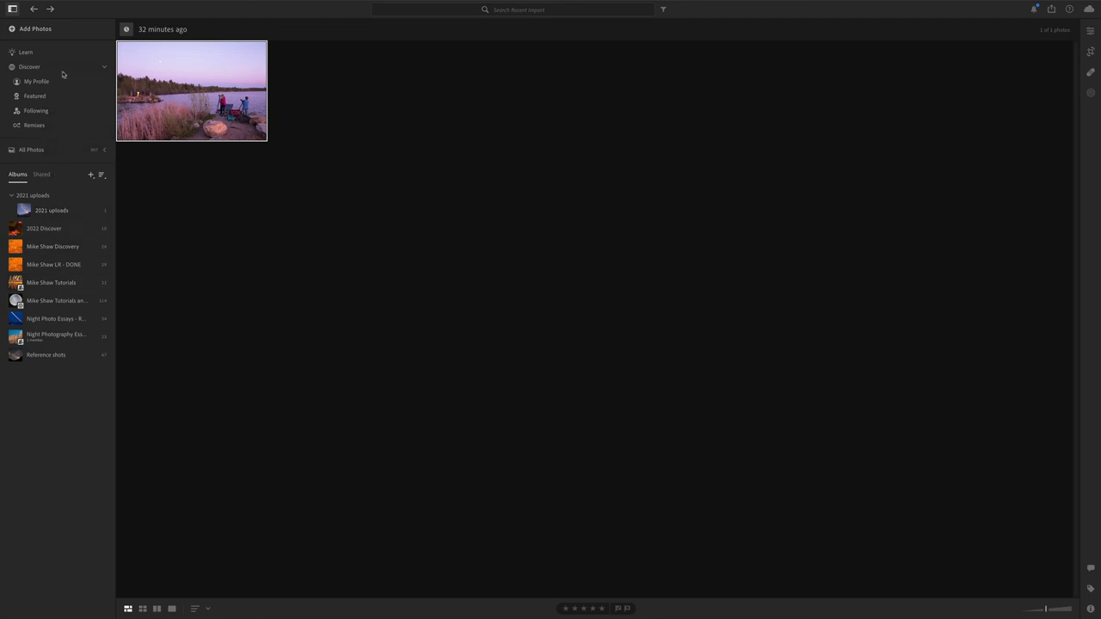
{"action": "left_click", "coordinate": [26, 52]}
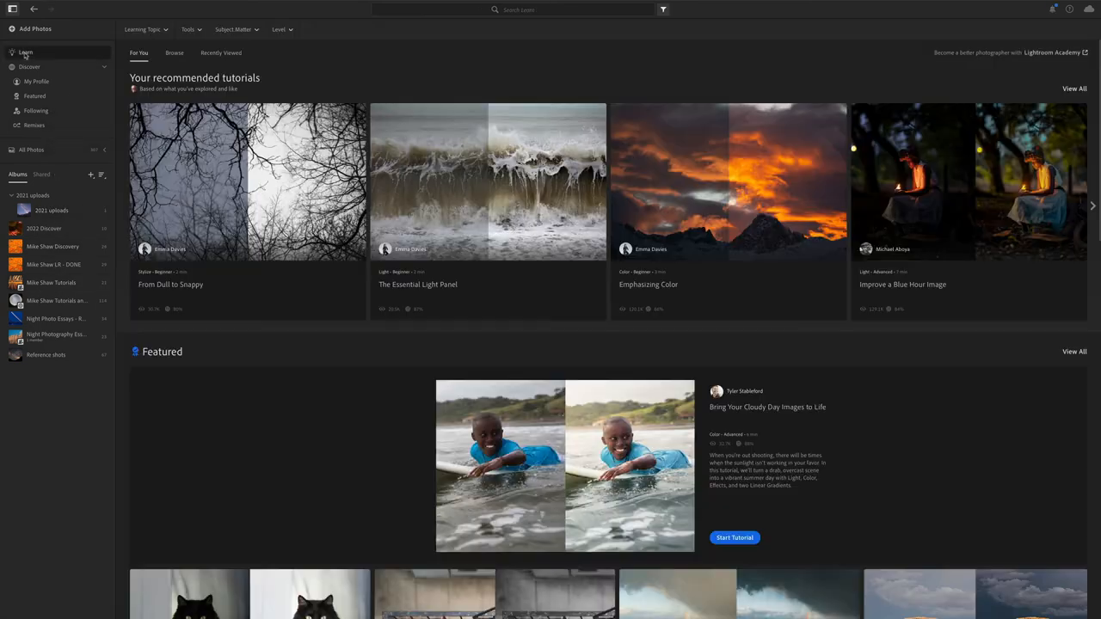
{"action": "left_click", "coordinate": [29, 68]}
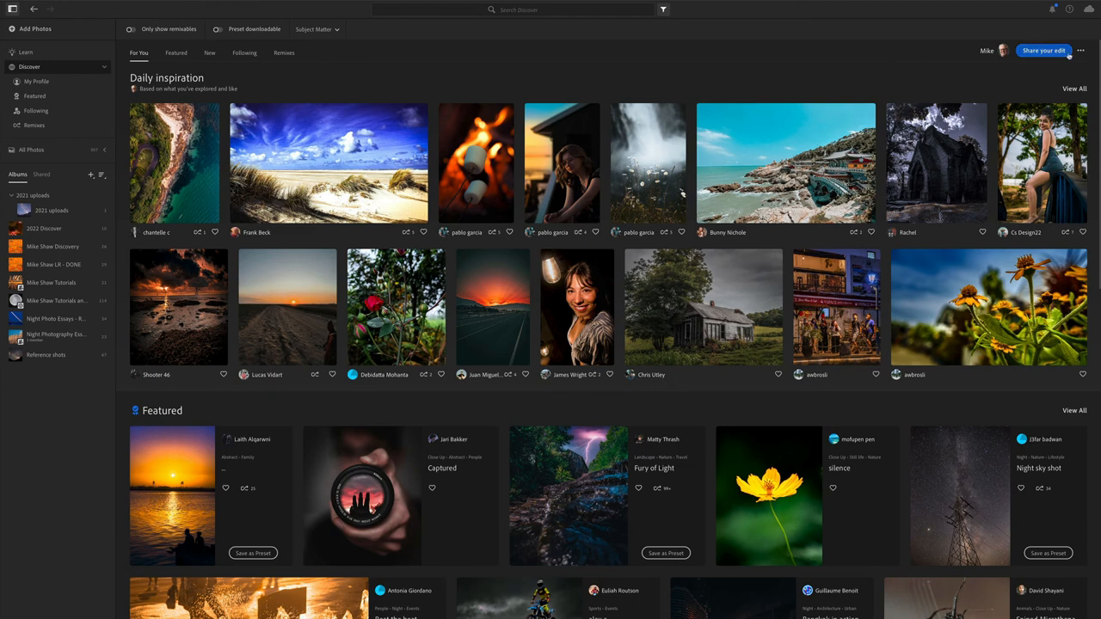
{"action": "mouse_move", "coordinate": [784, 81]}
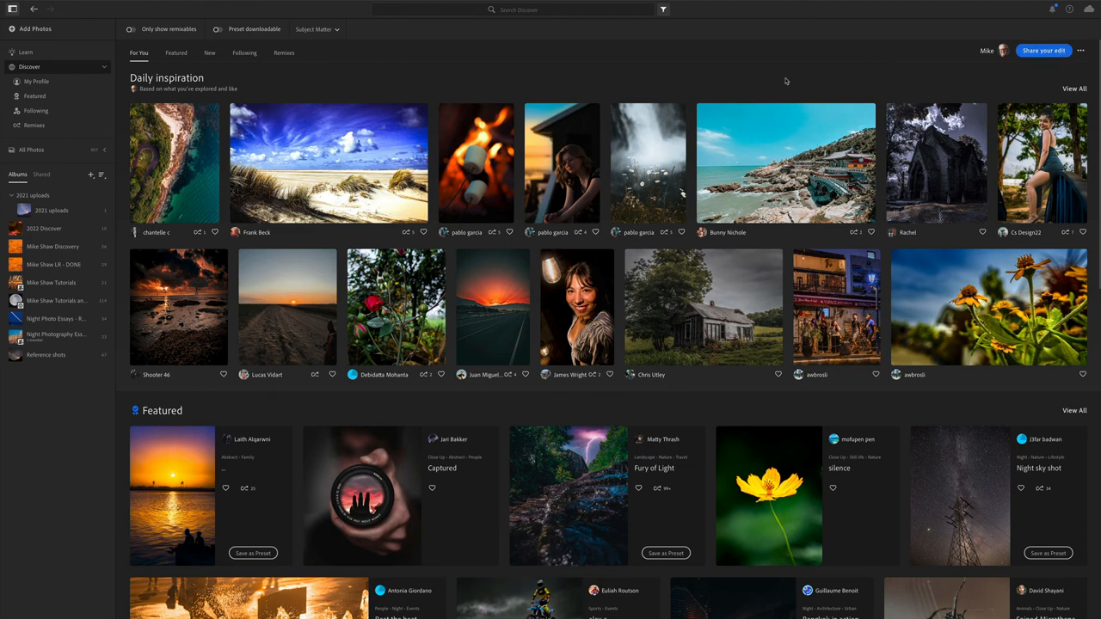